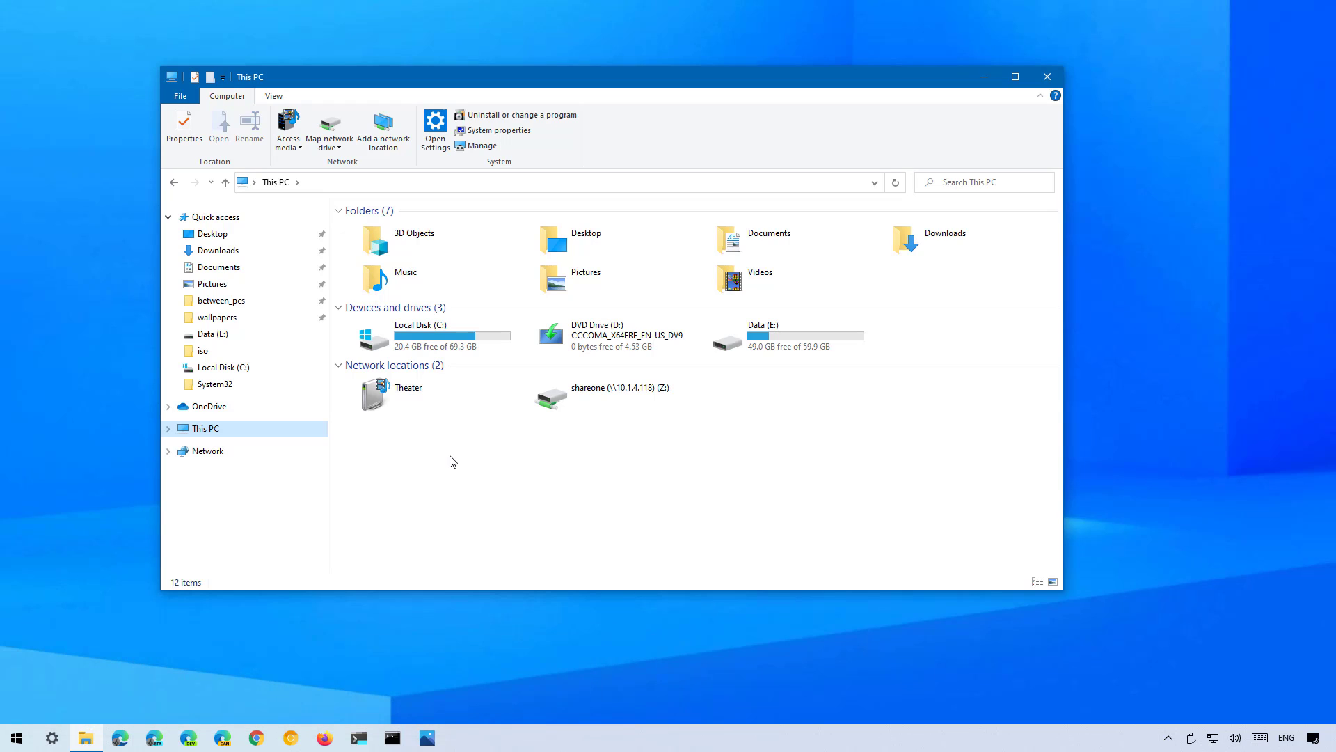
Run setup.exe from the Windows installation disc in drive D and approve the UAC prompt
left_click(51, 738)
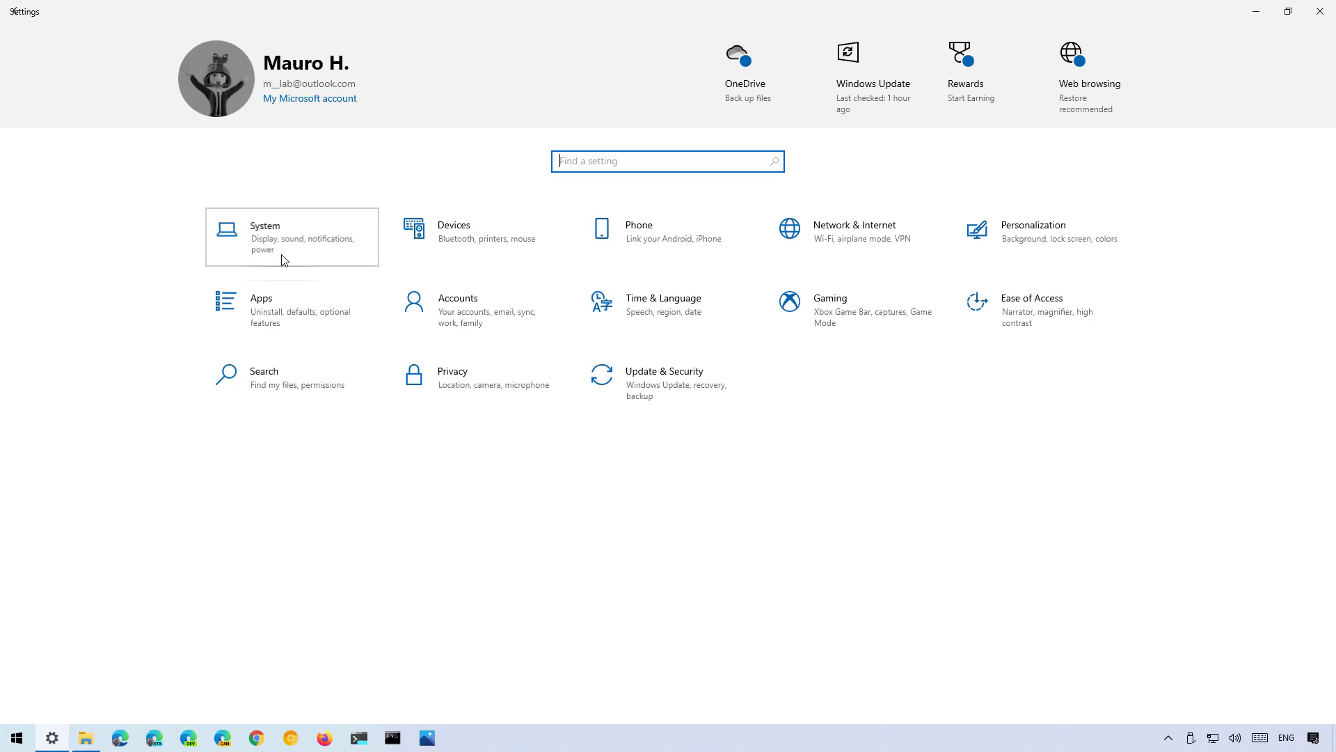
left_click(291, 237)
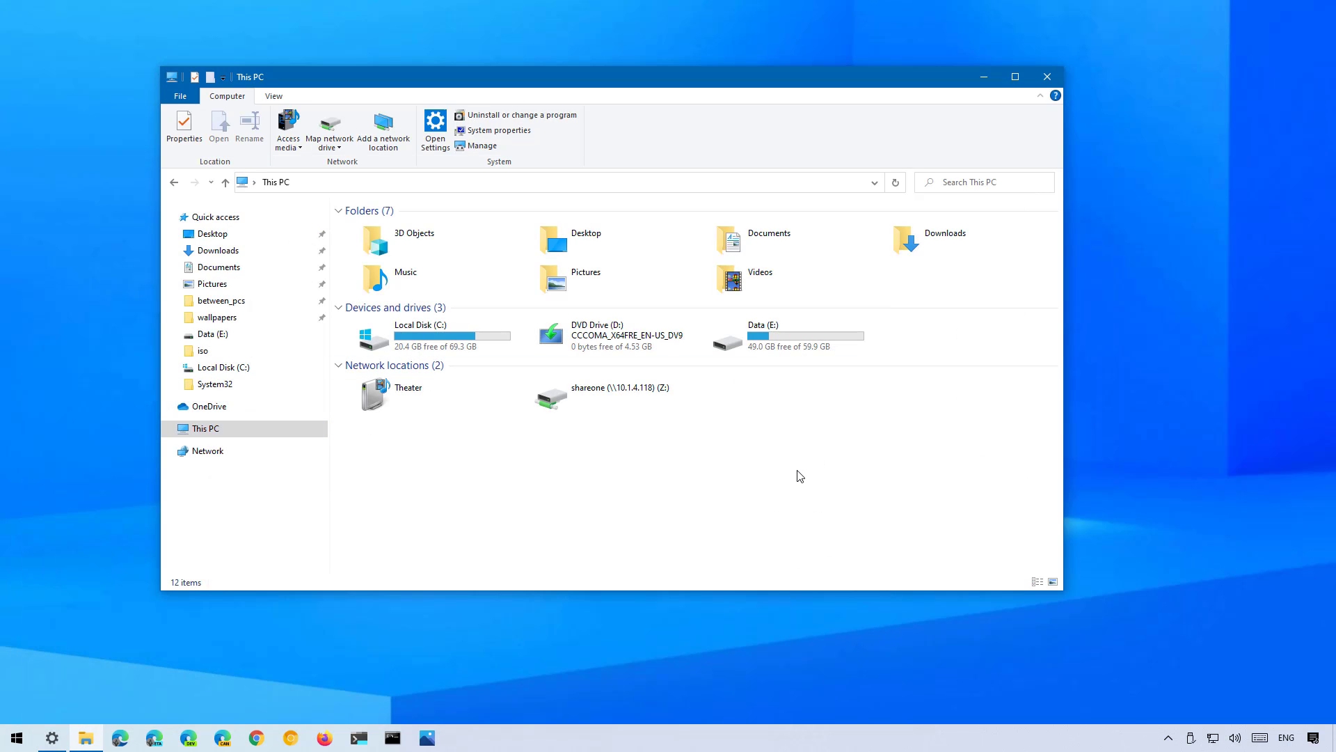
double_click(596, 334)
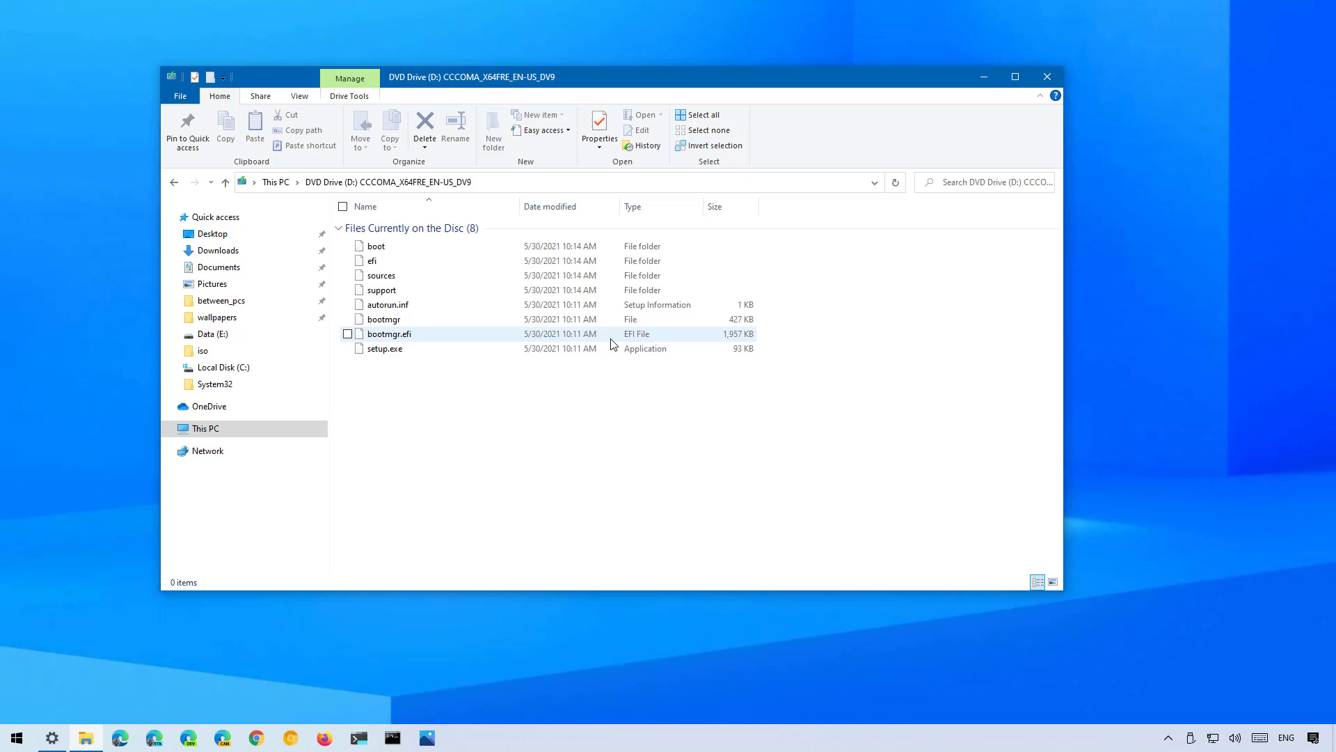
double_click(384, 349)
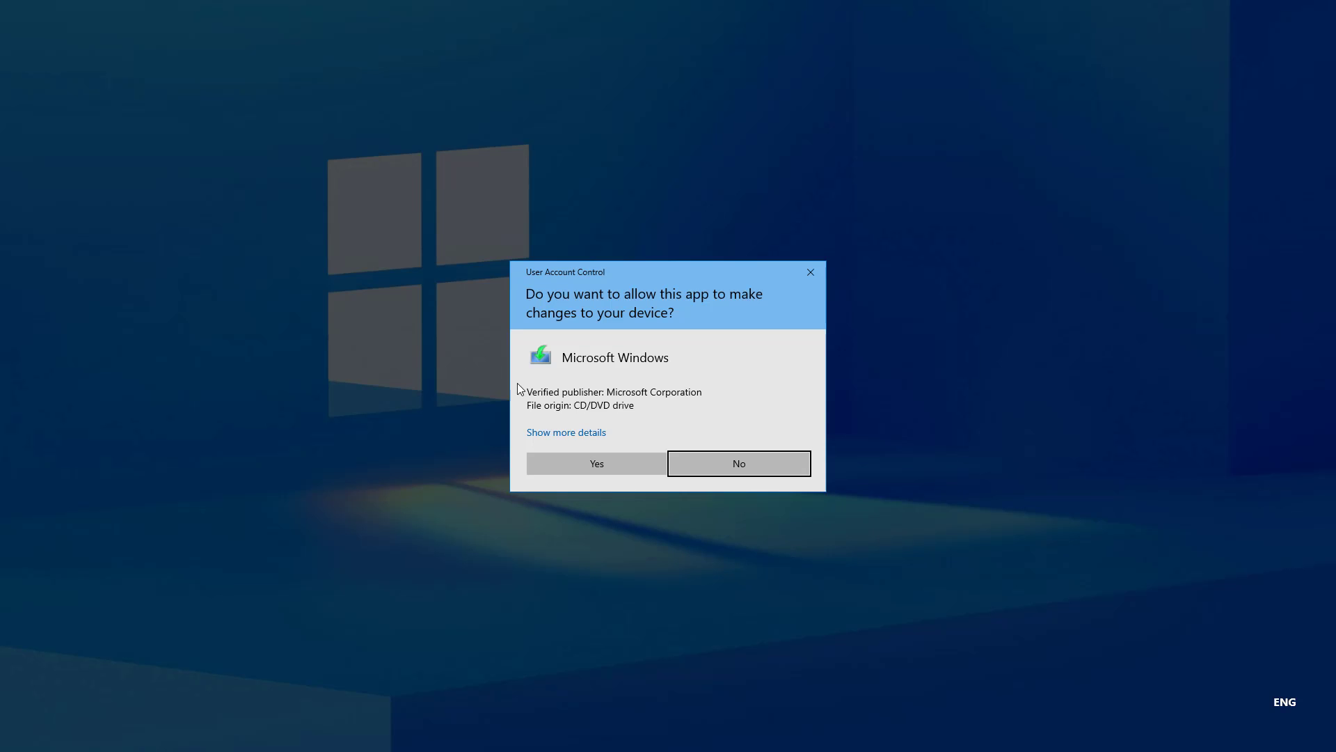
left_click(737, 463)
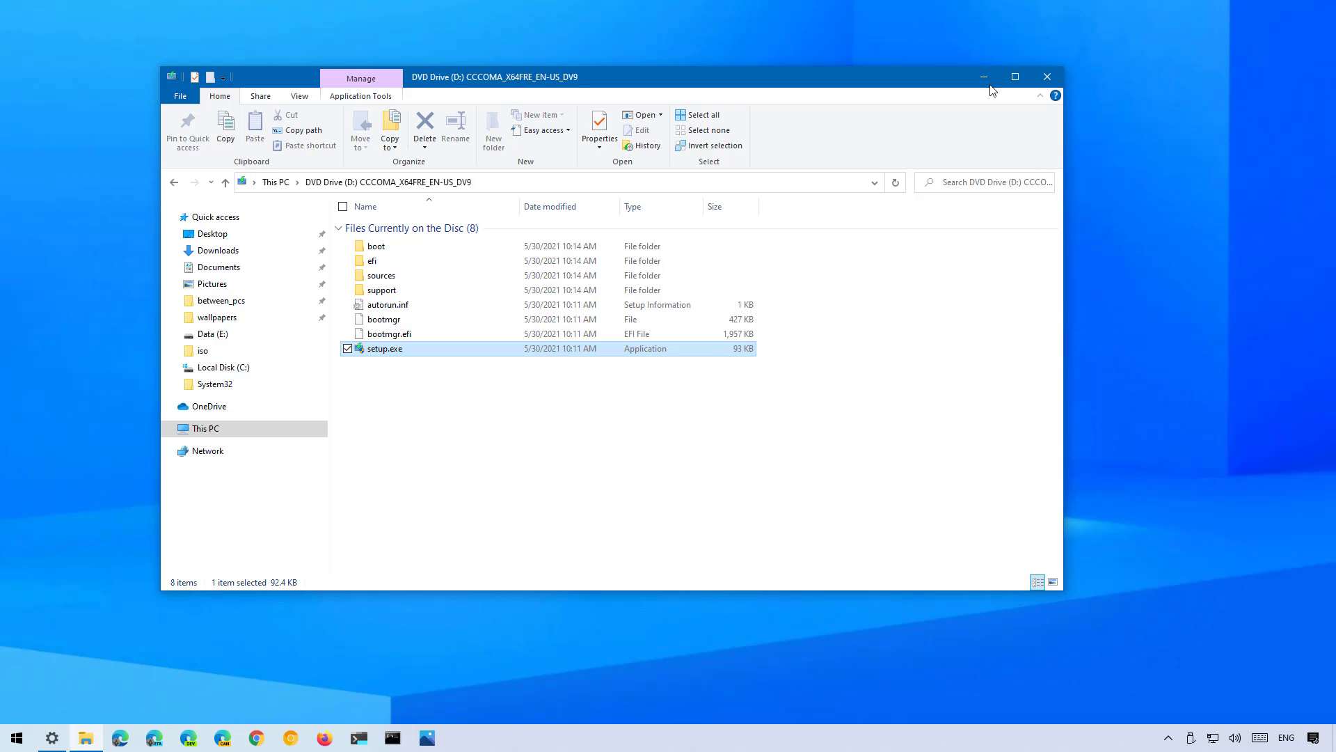
double_click(384, 348)
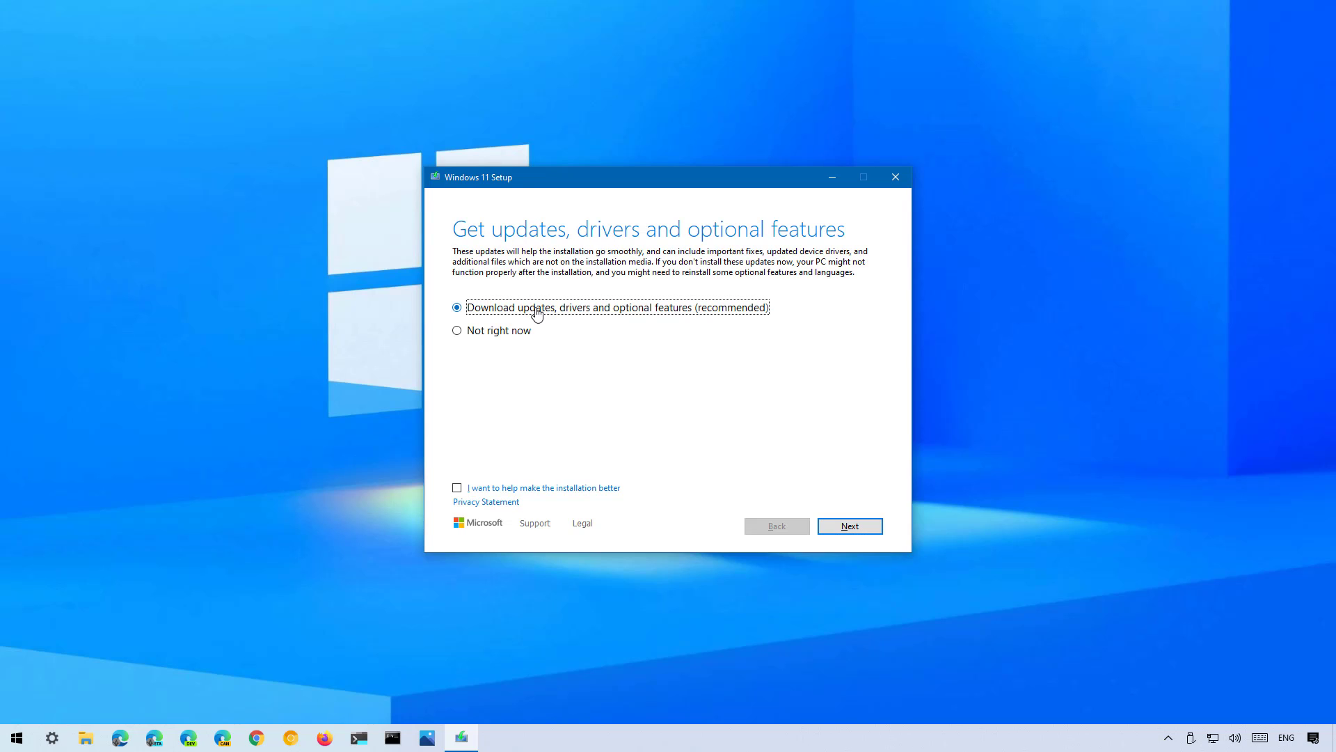
Install Windows 11 Pro with 'Not right now' for updates, keeping files and apps
left_click(458, 331)
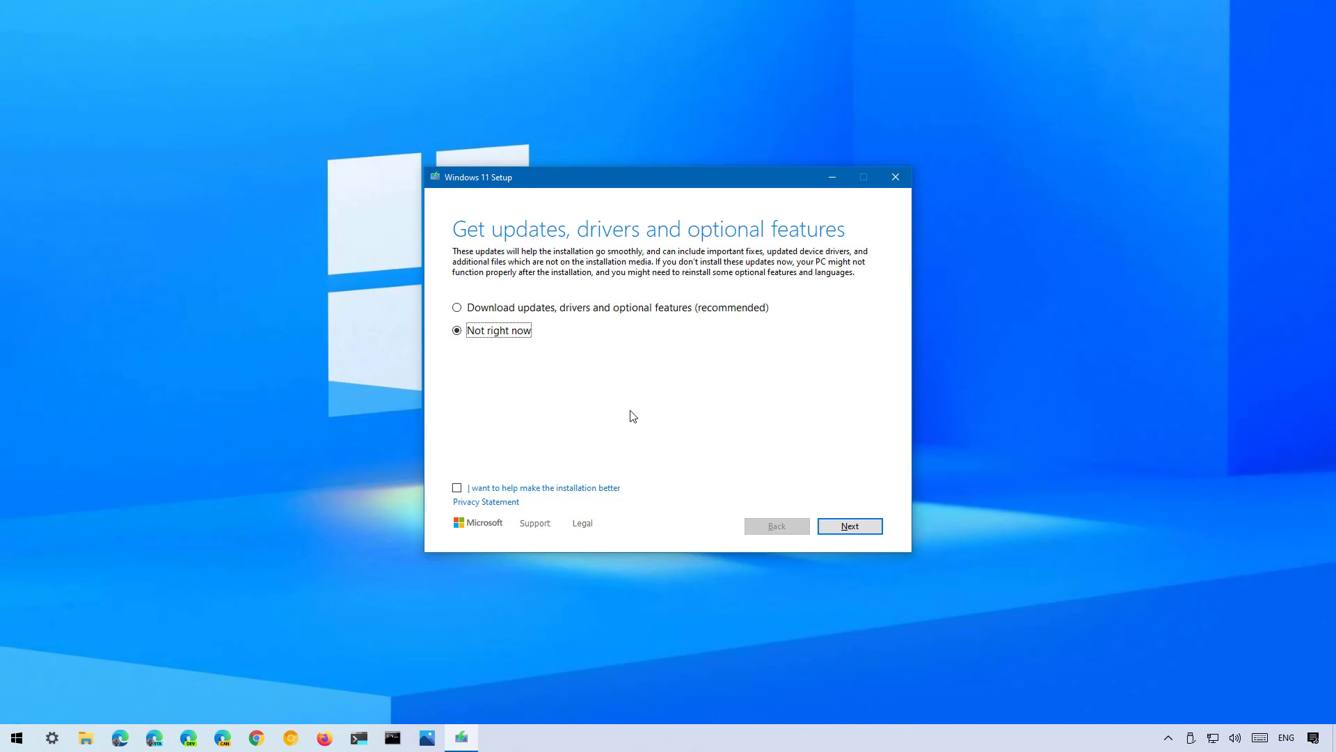
left_click(849, 526)
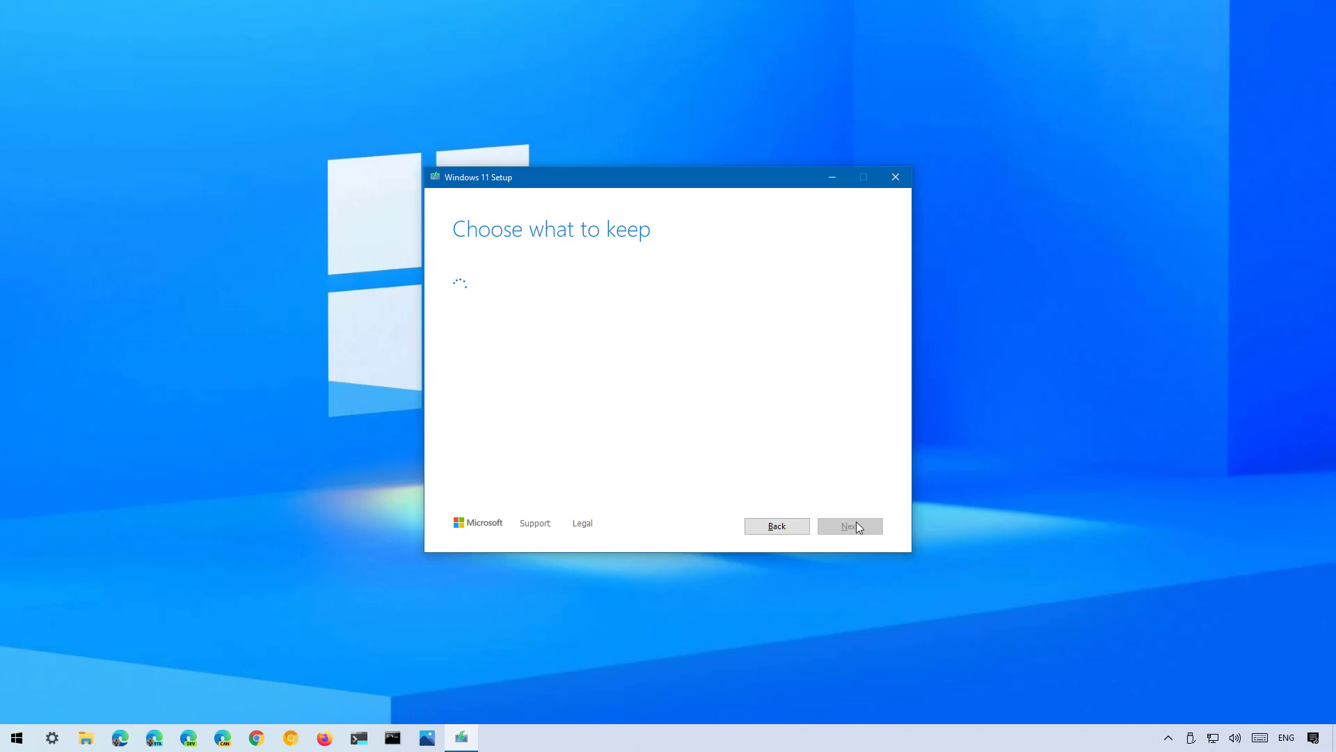
left_click(850, 526)
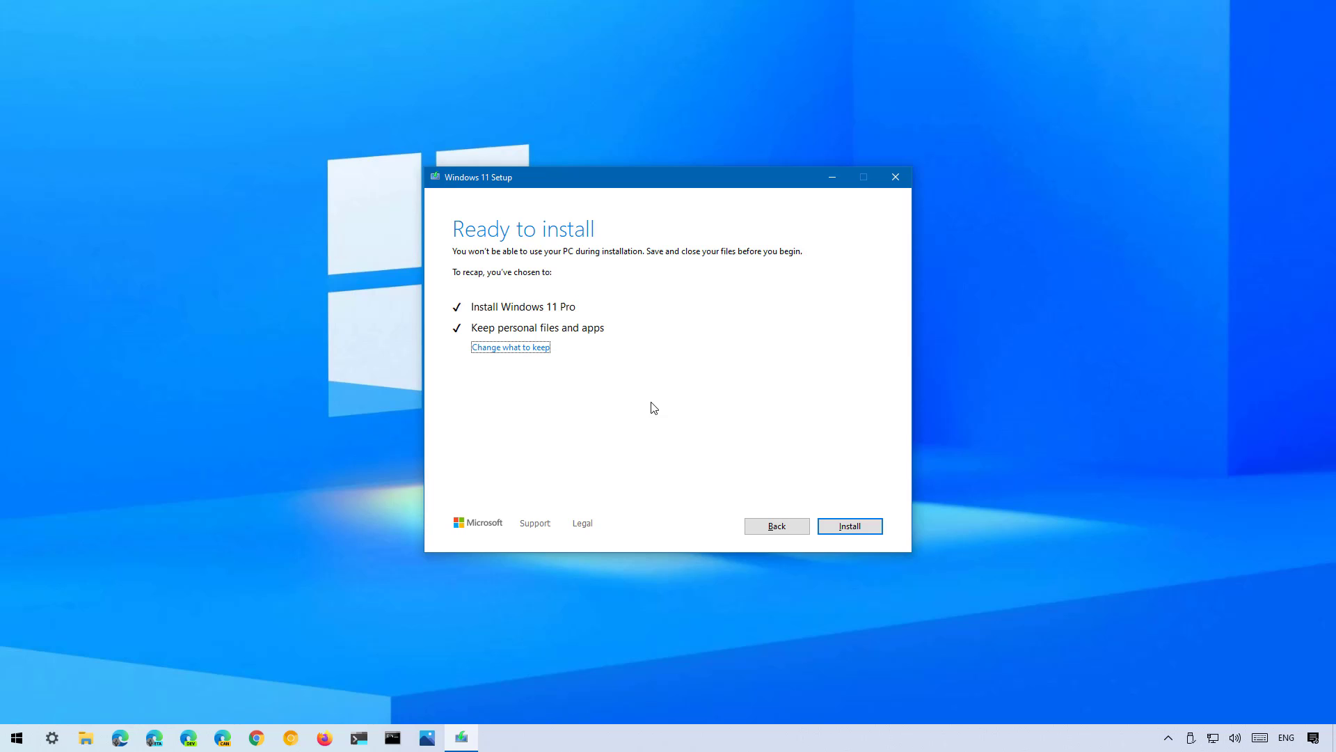
mouse_move(684, 344)
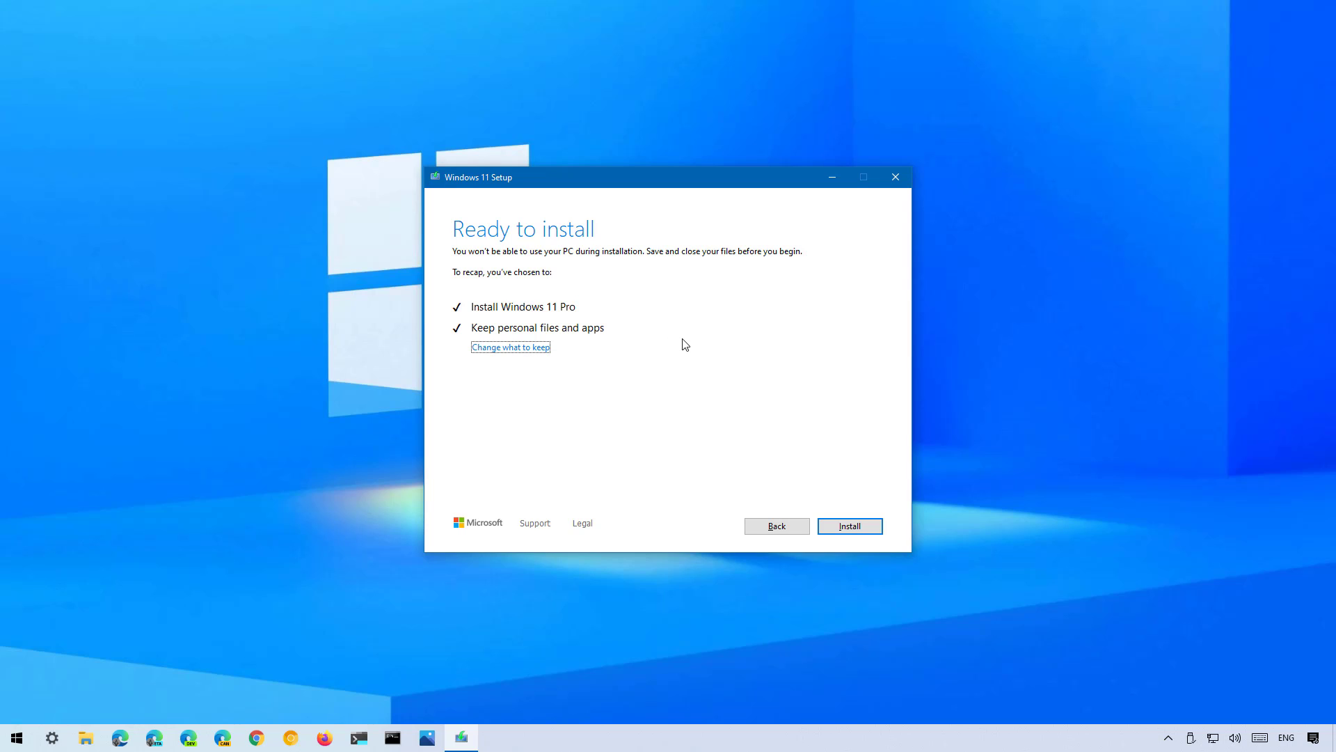
mouse_move(471, 338)
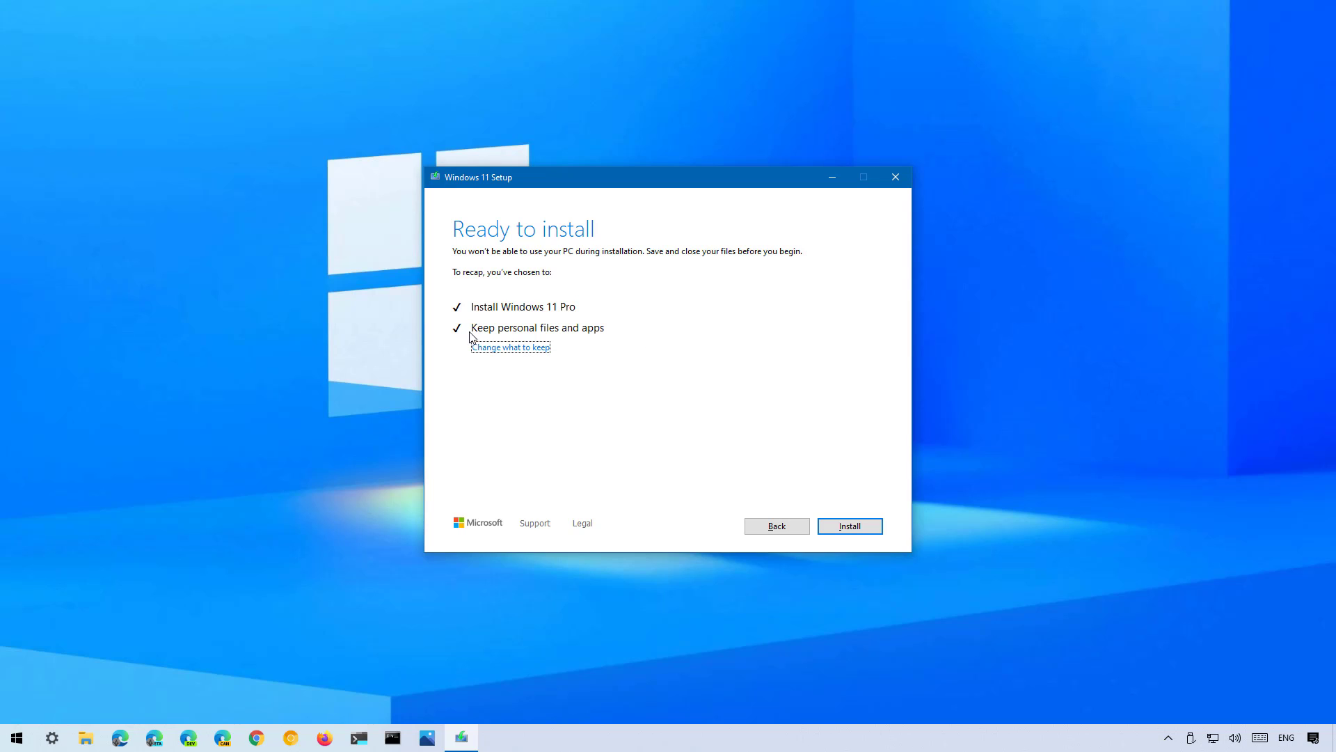
mouse_move(583, 340)
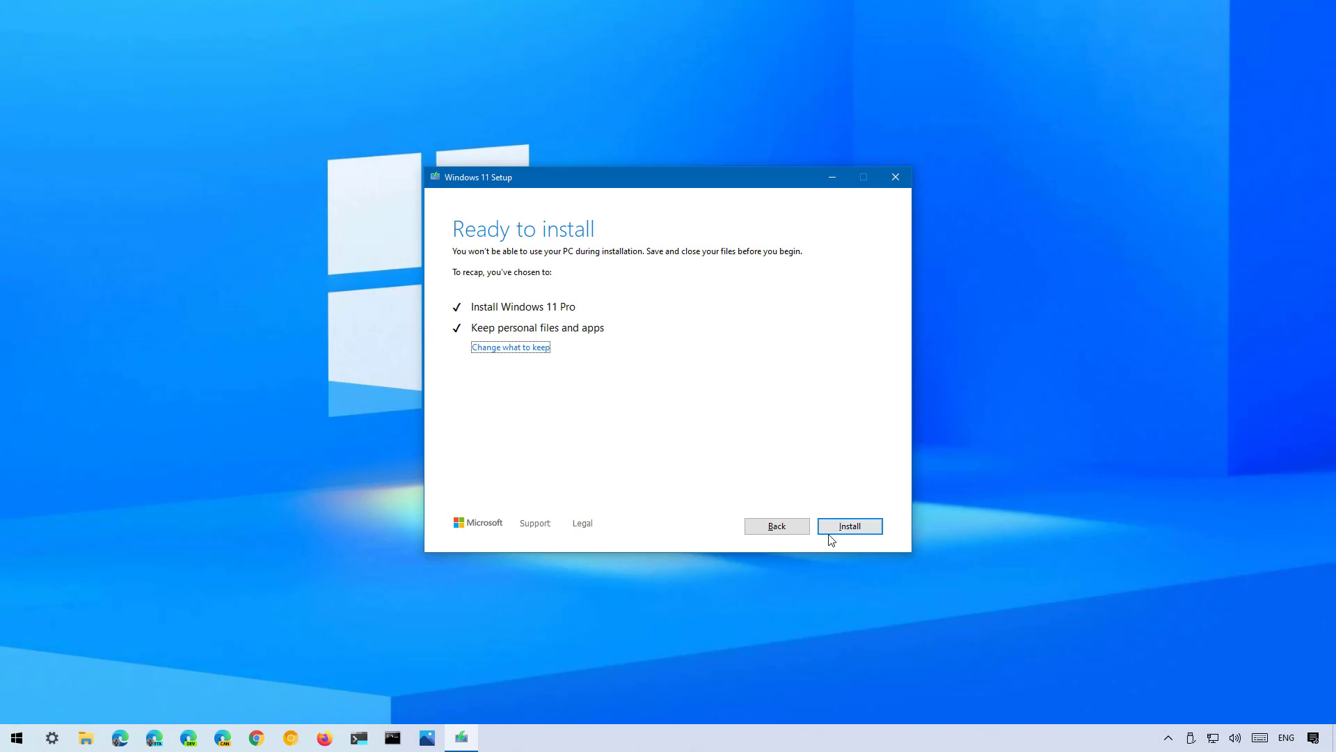
left_click(847, 525)
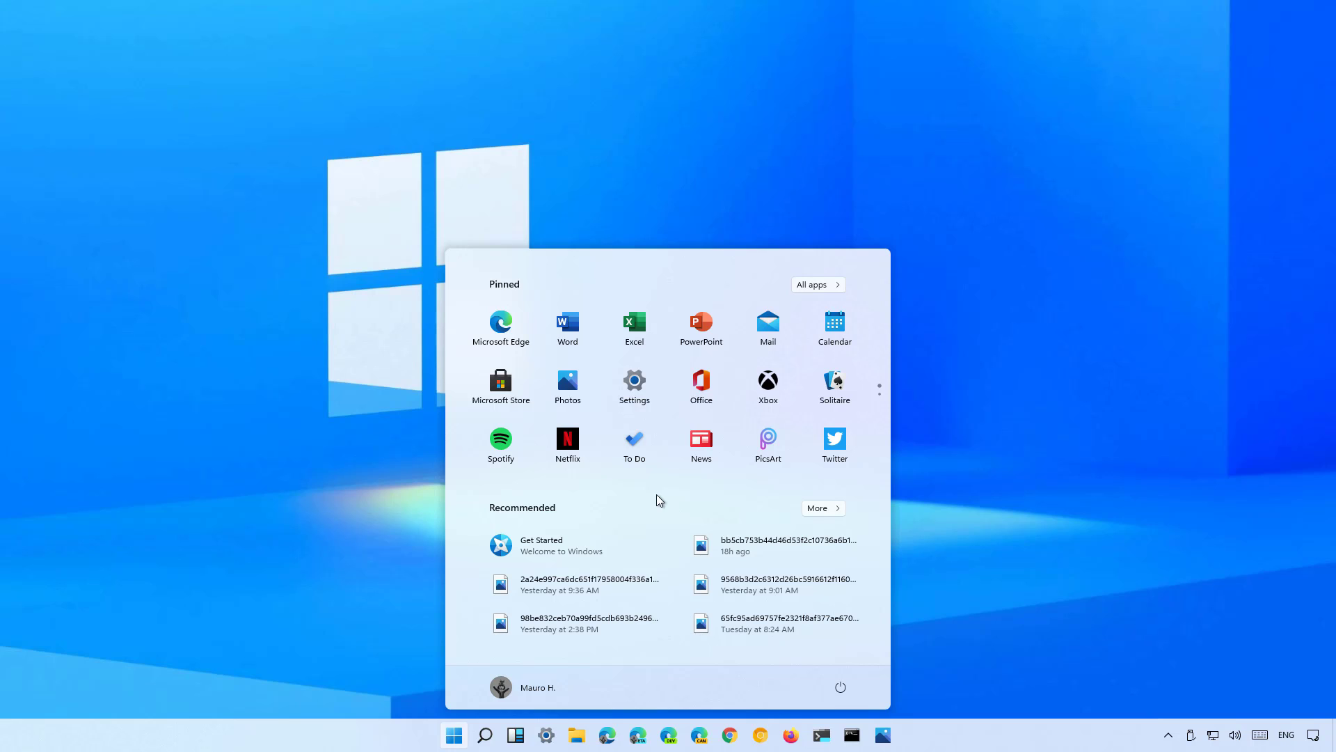
mouse_move(634, 387)
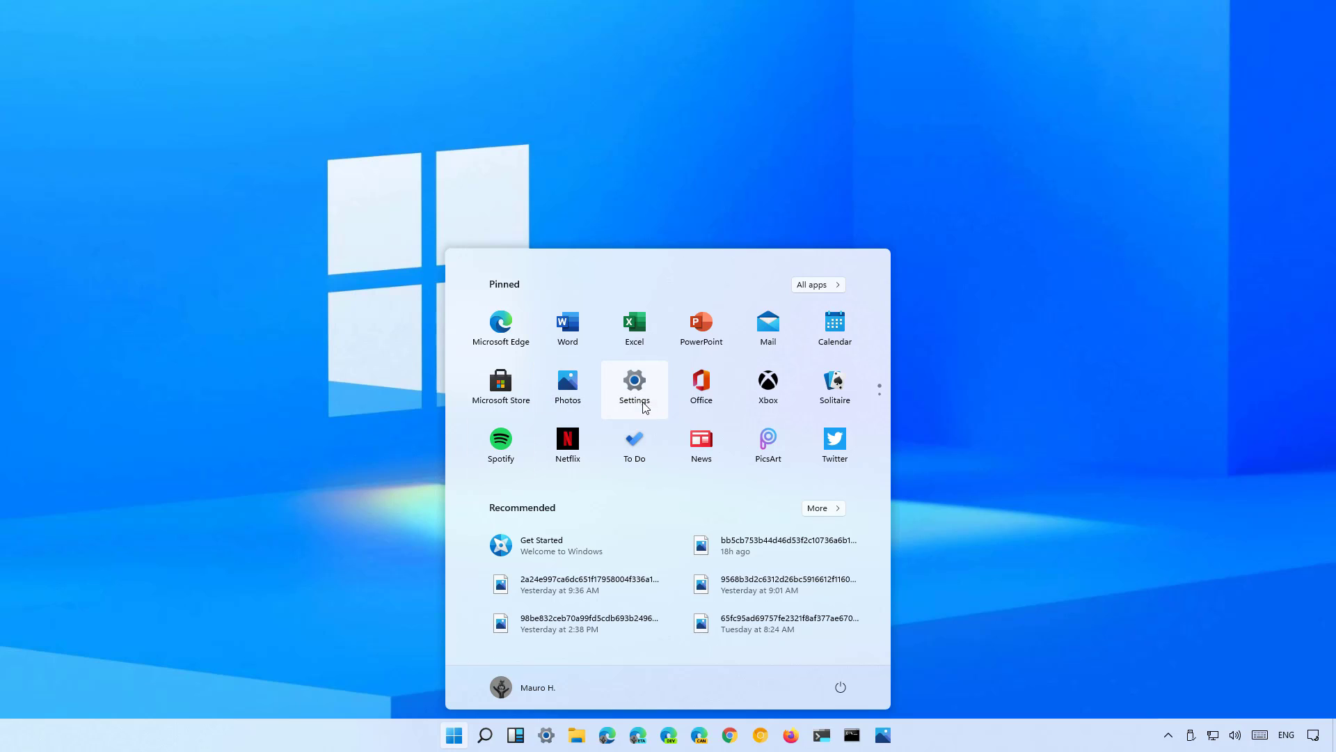
mouse_move(641, 397)
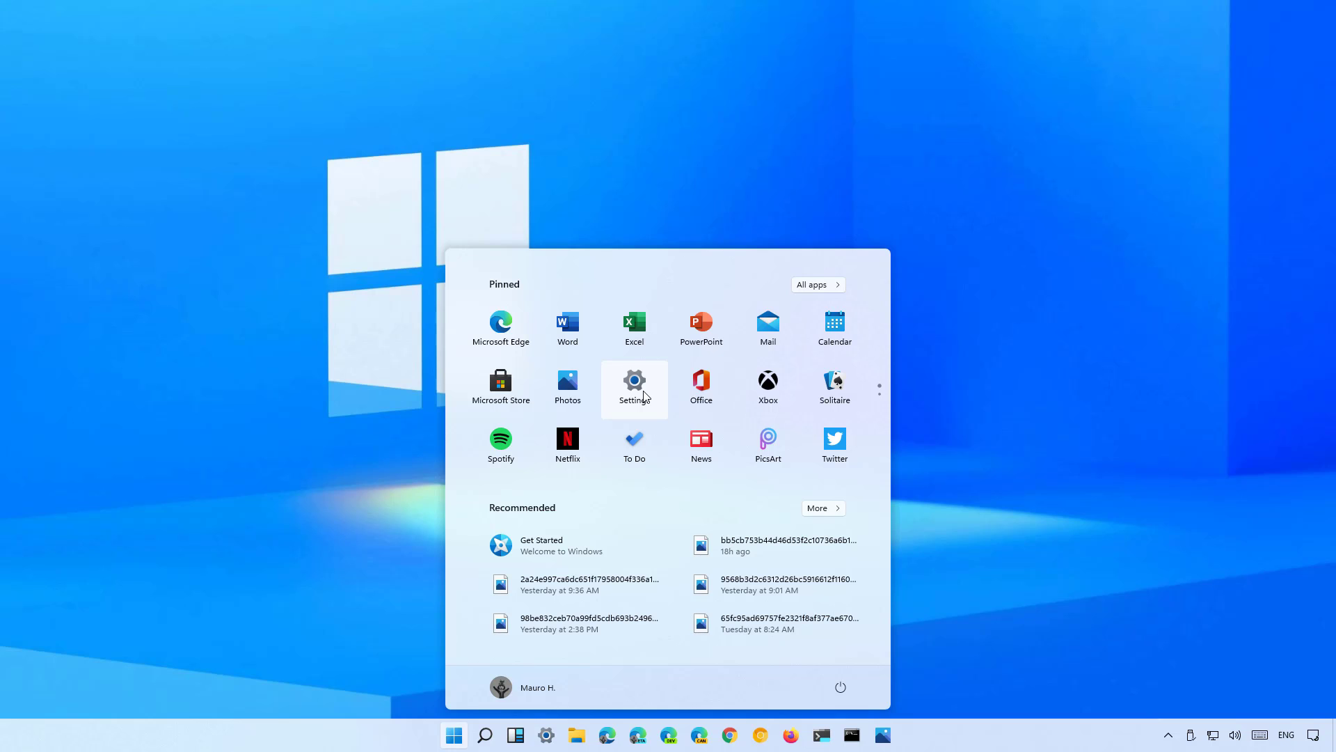
Launch the pinned Settings app from the Windows 11 Start menu
left_click(634, 387)
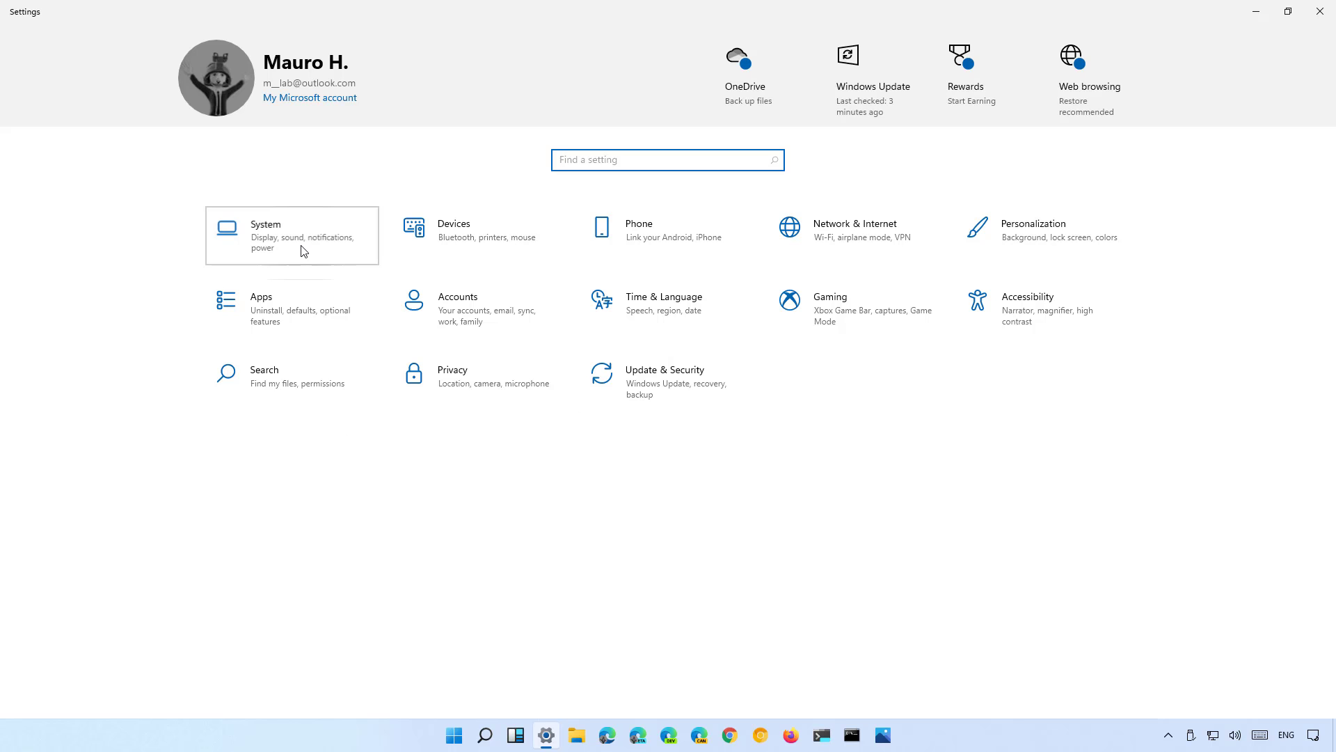
Check System > About for Windows 11 Pro build 21996.1, then return to Settings home
left_click(266, 234)
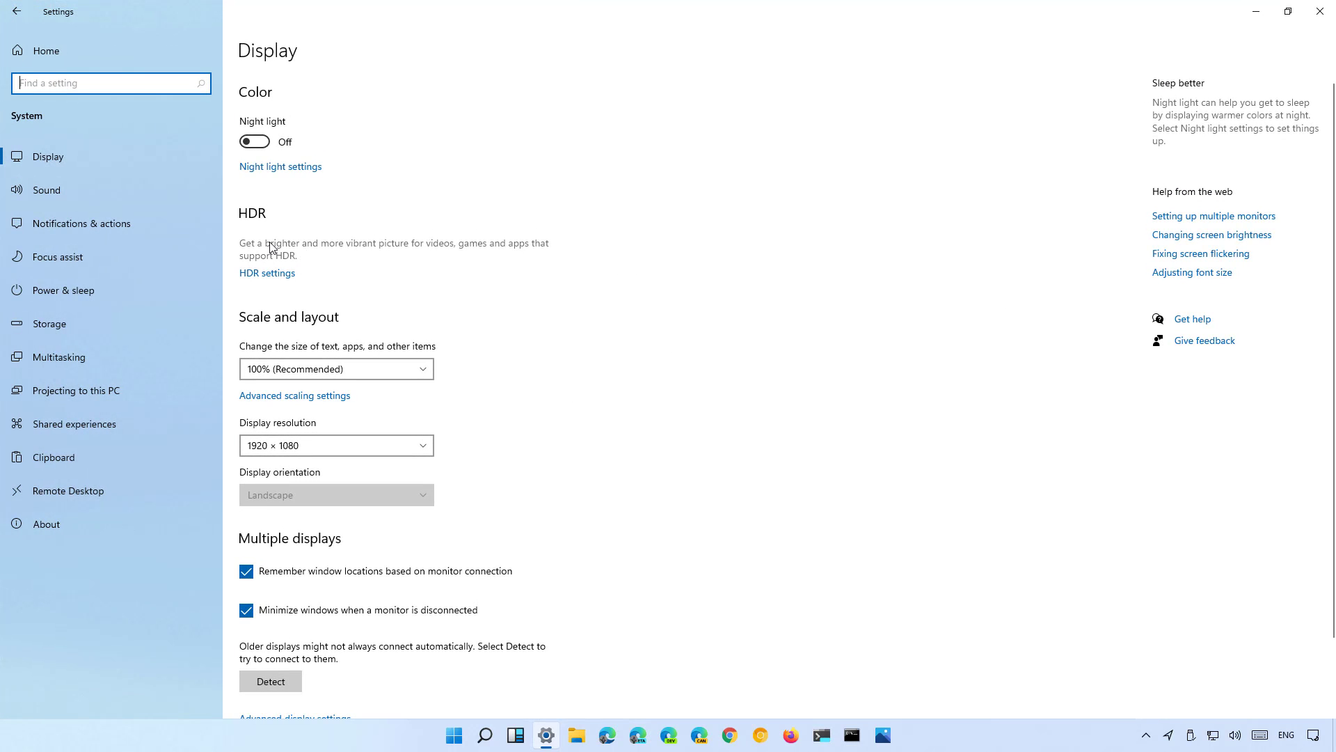
left_click(46, 523)
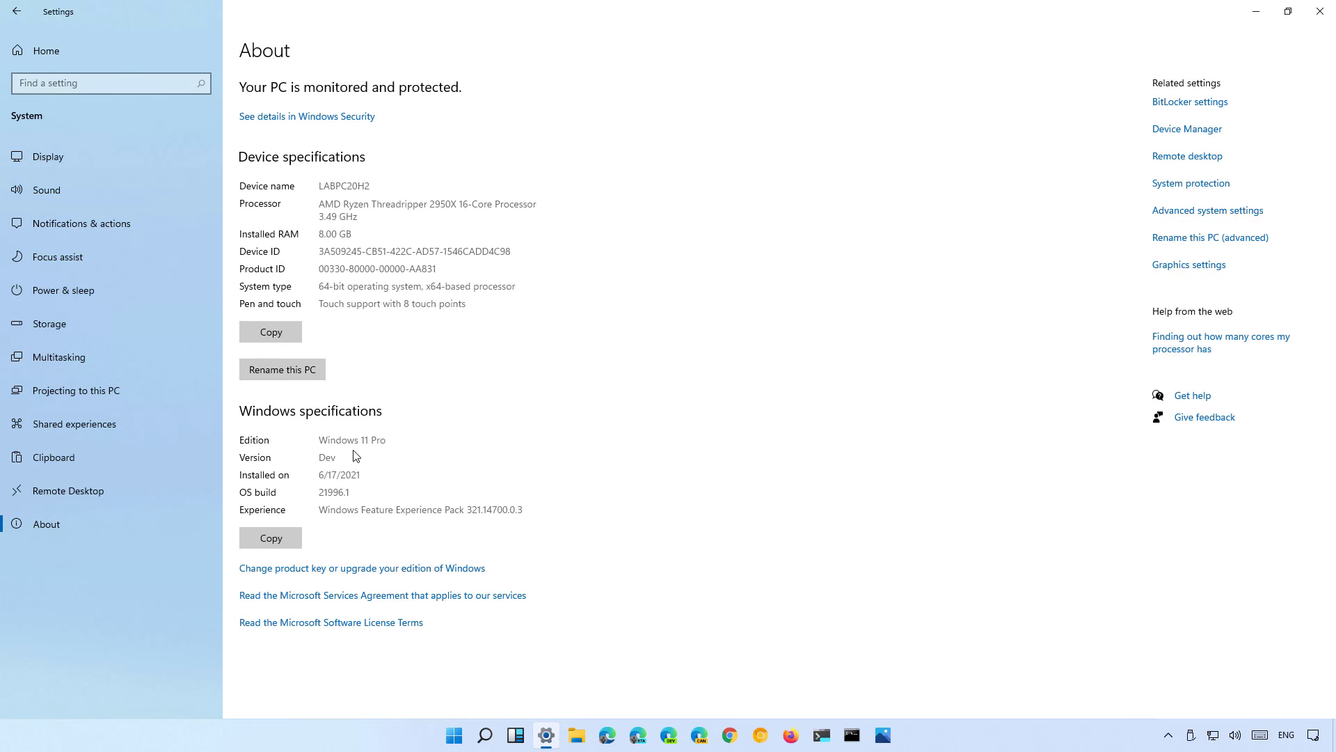
mouse_move(370, 451)
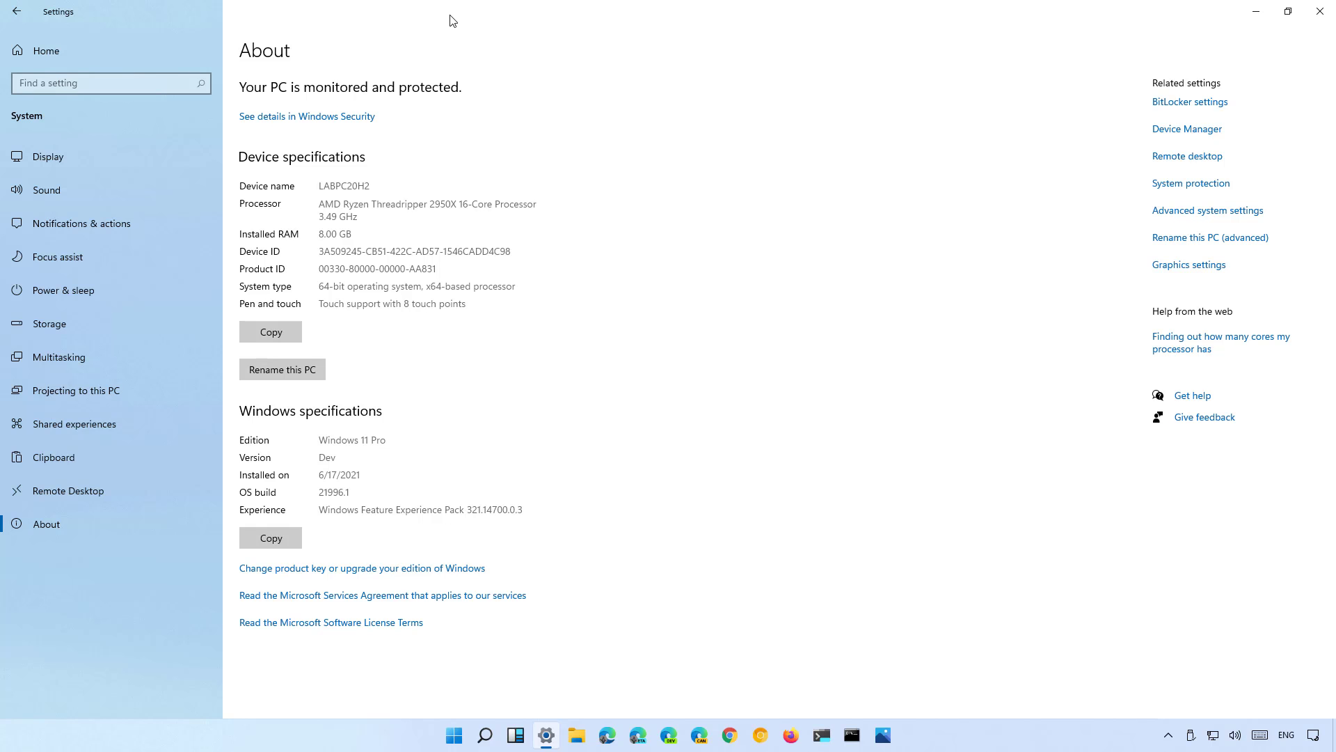
left_click(1287, 11)
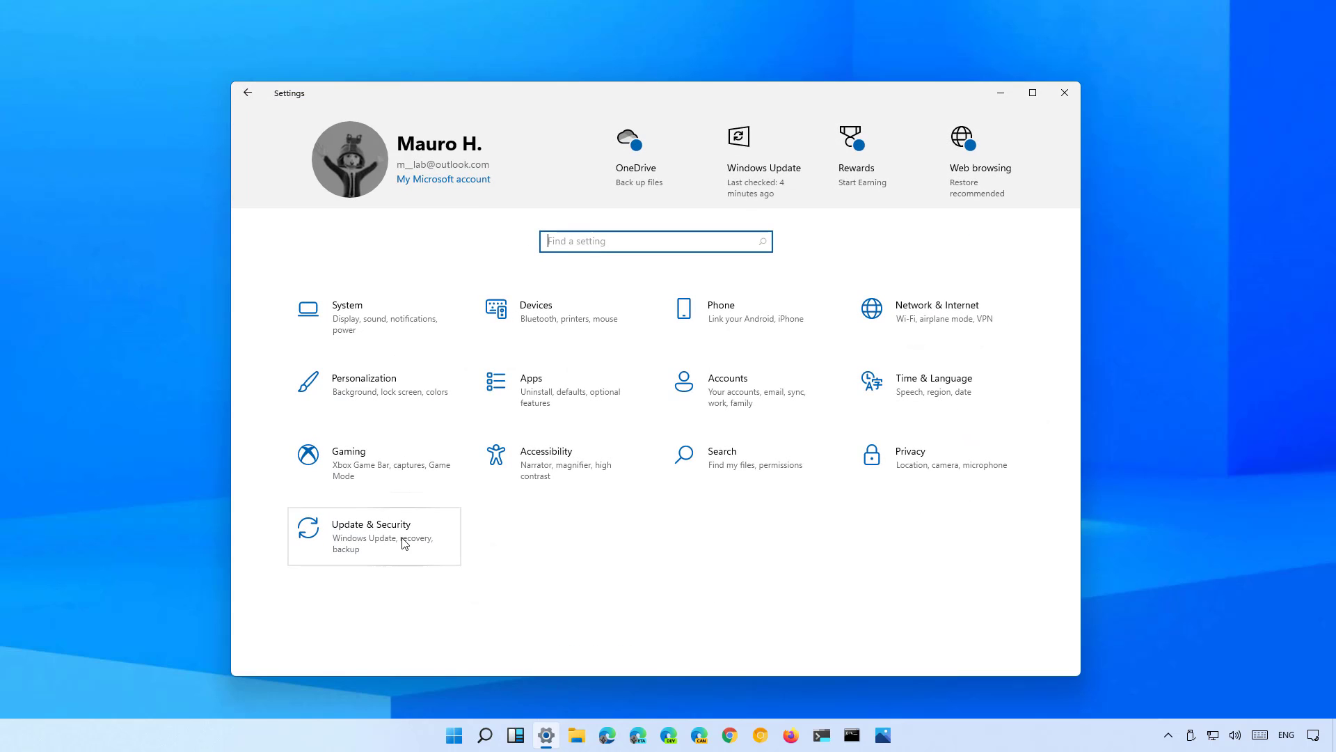
Go to Update & Security and select the Recovery page
left_click(371, 535)
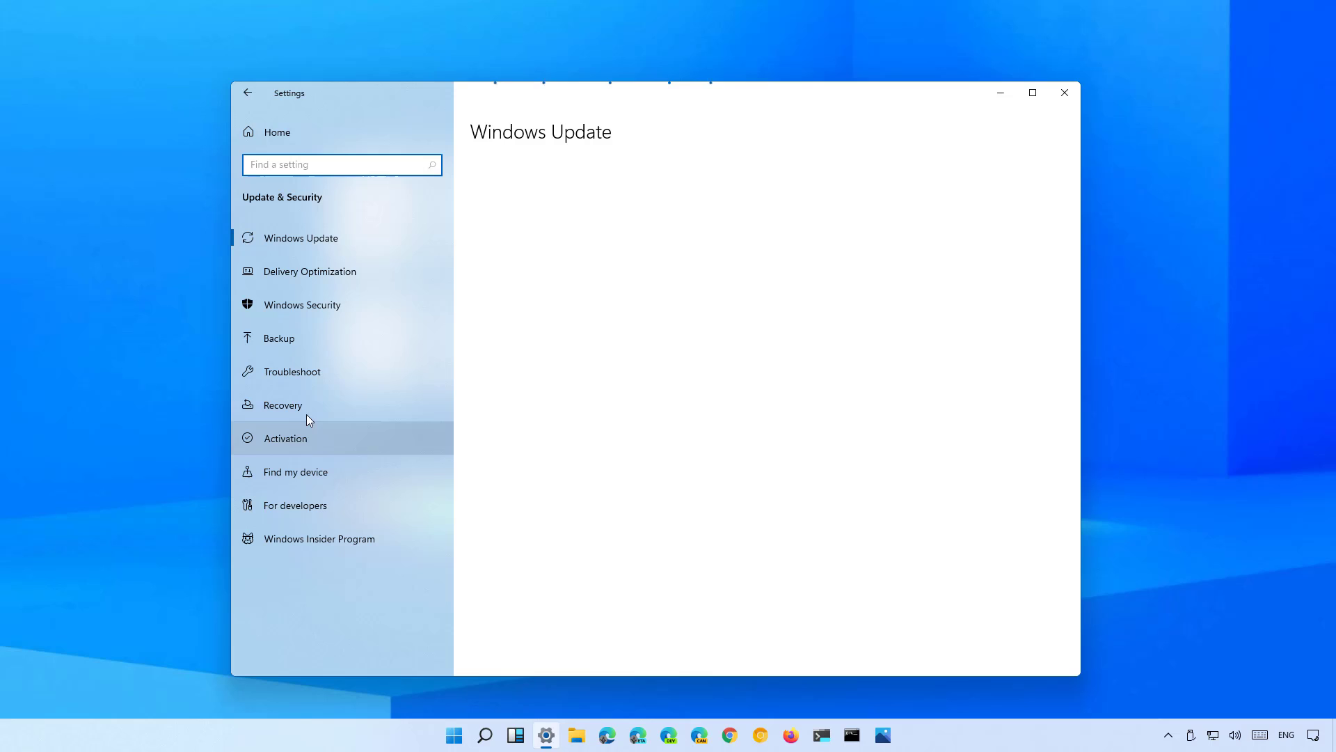
left_click(300, 238)
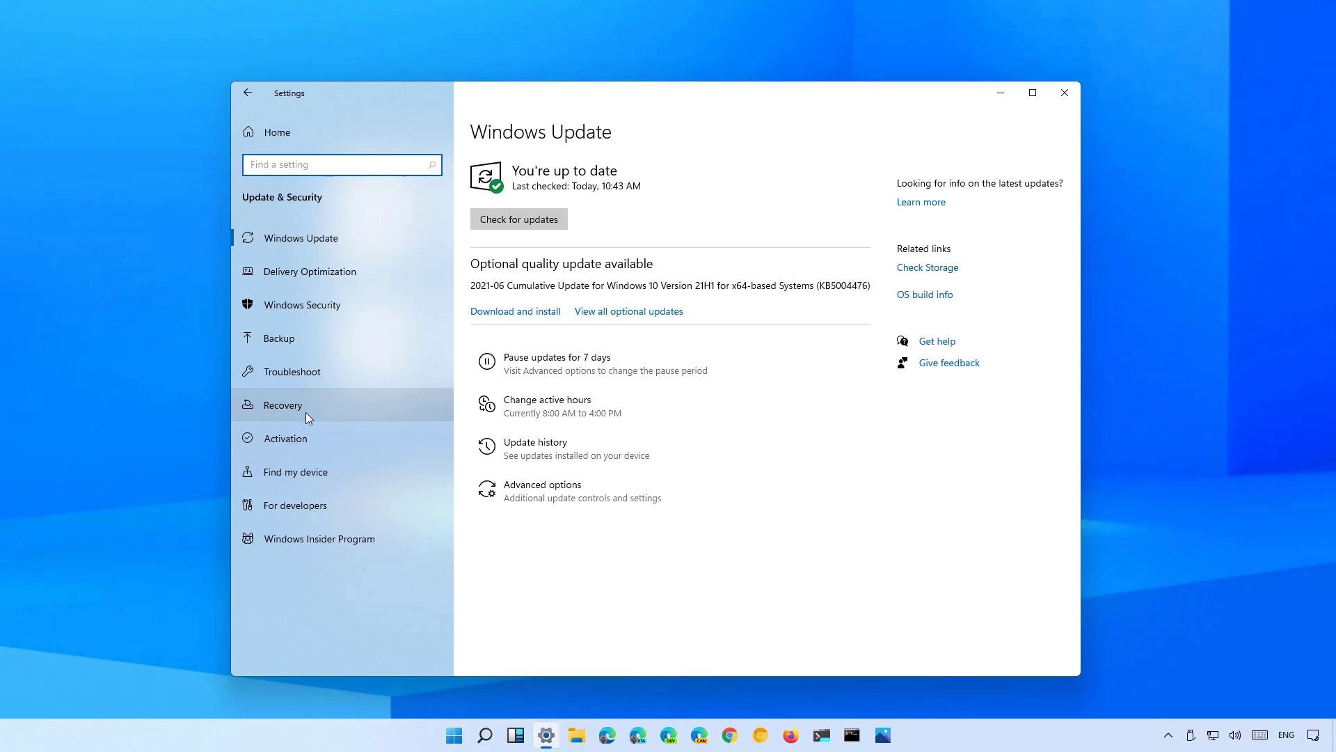
left_click(285, 404)
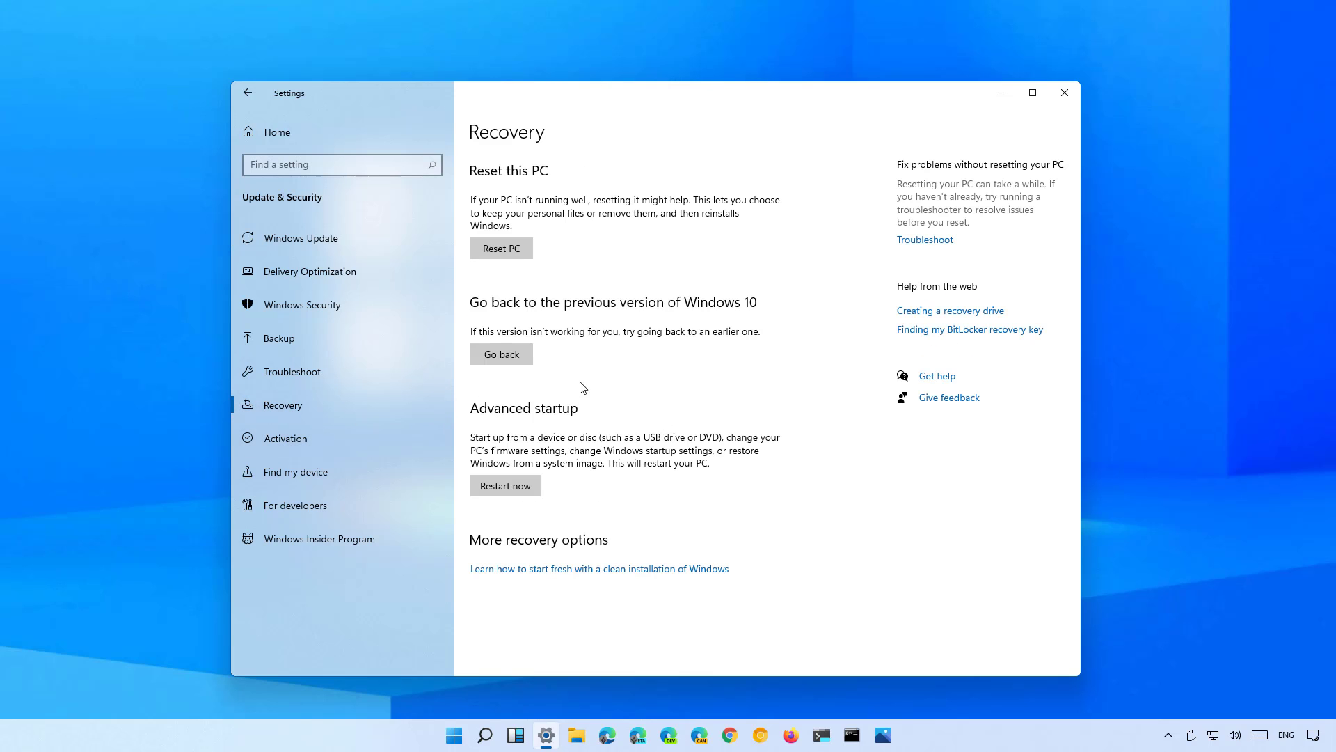
mouse_move(528, 324)
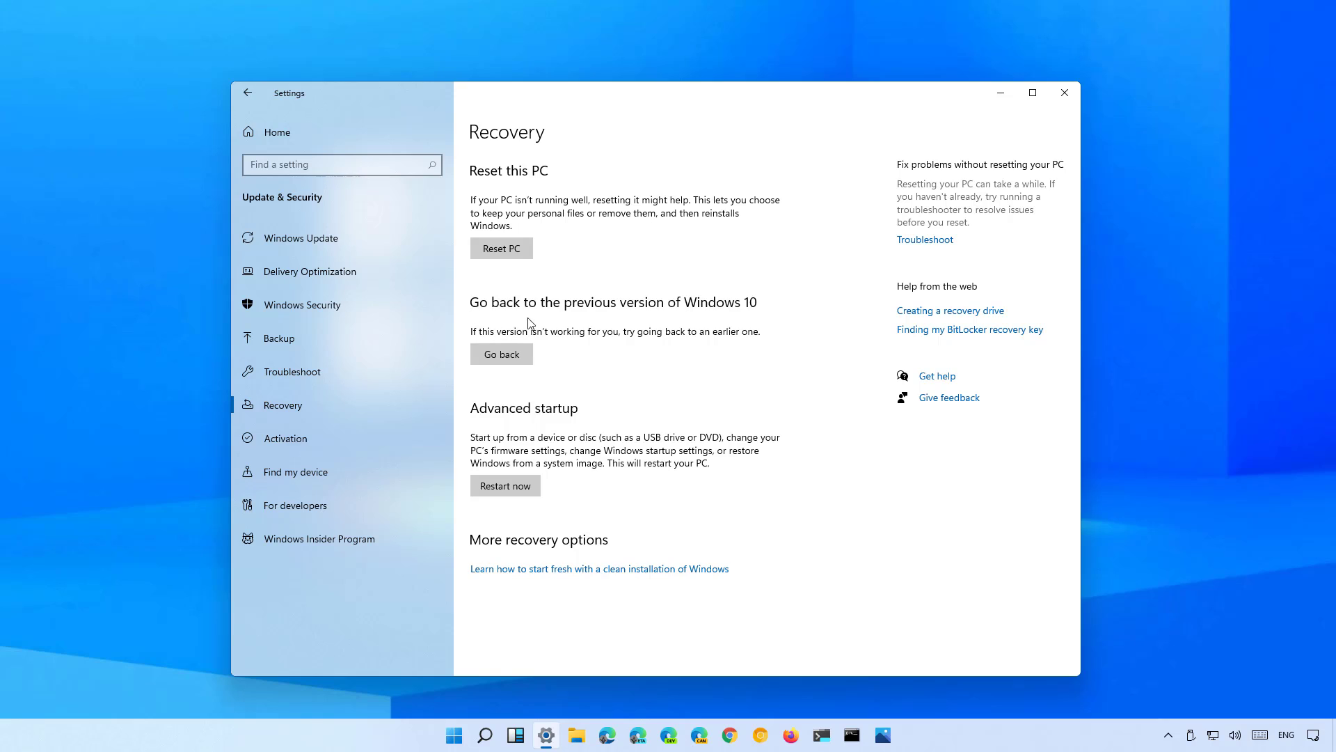
mouse_move(697, 328)
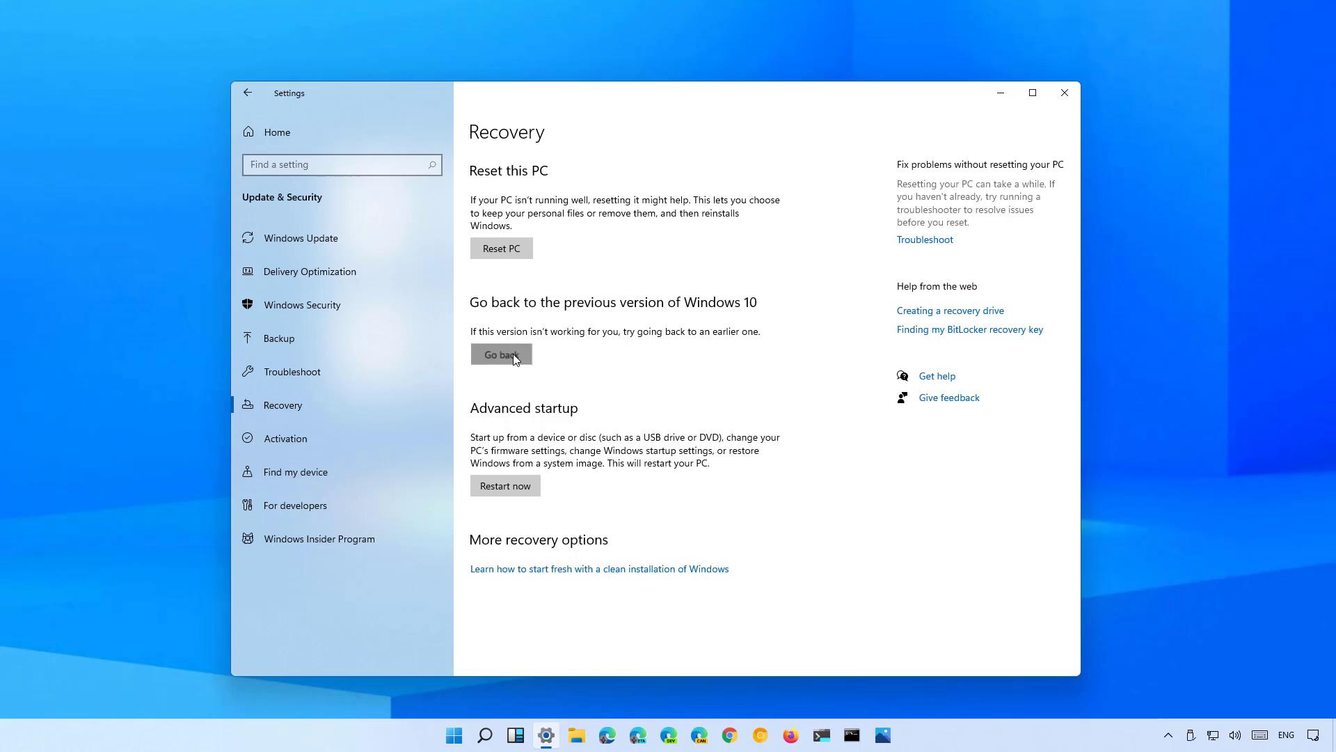
Go back to Windows 10, citing 'Earlier builds seemed more reliable' and declining update checks
left_click(501, 354)
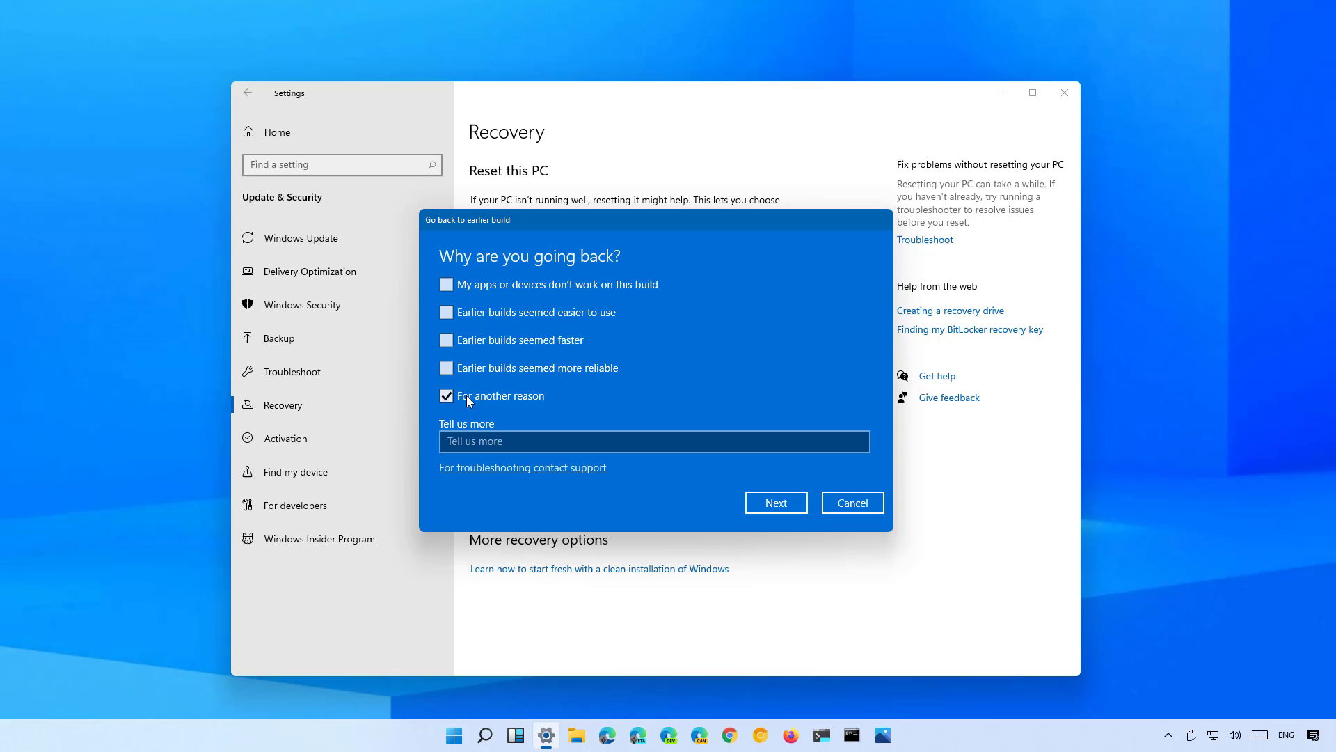
left_click(446, 367)
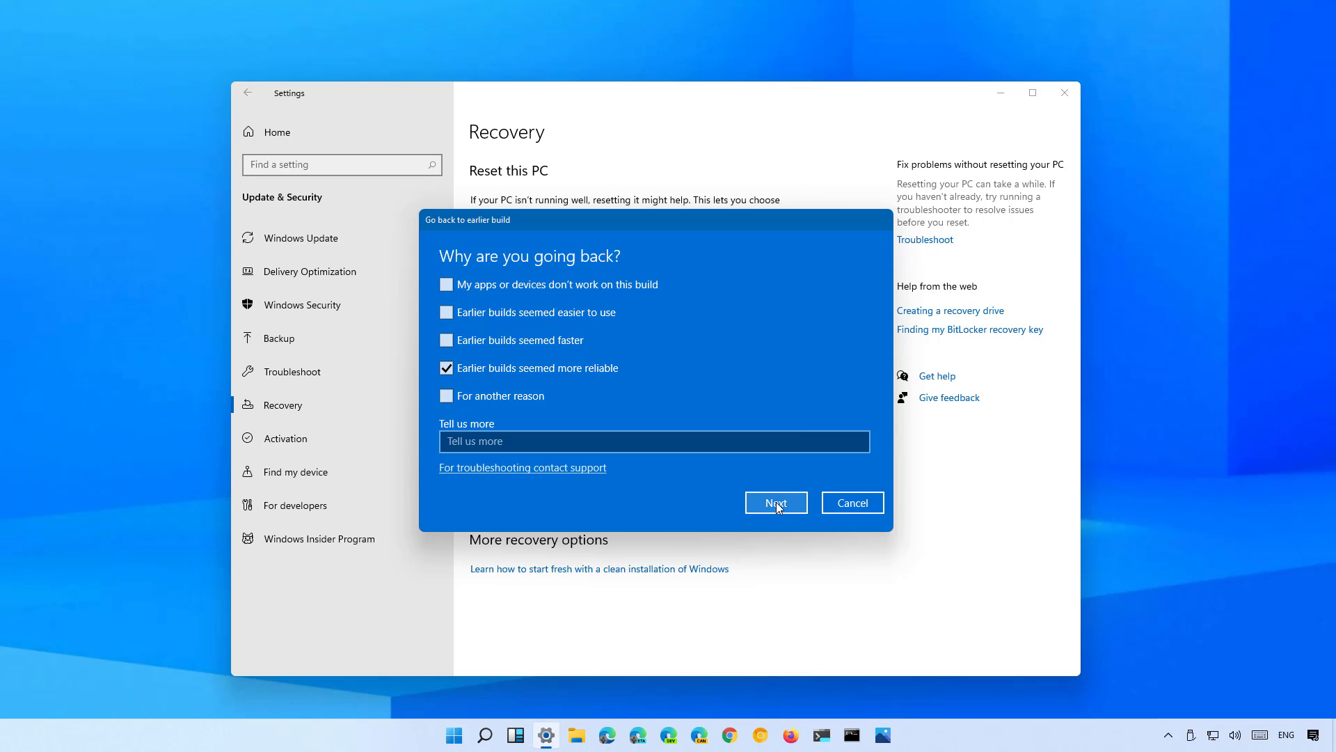
left_click(774, 502)
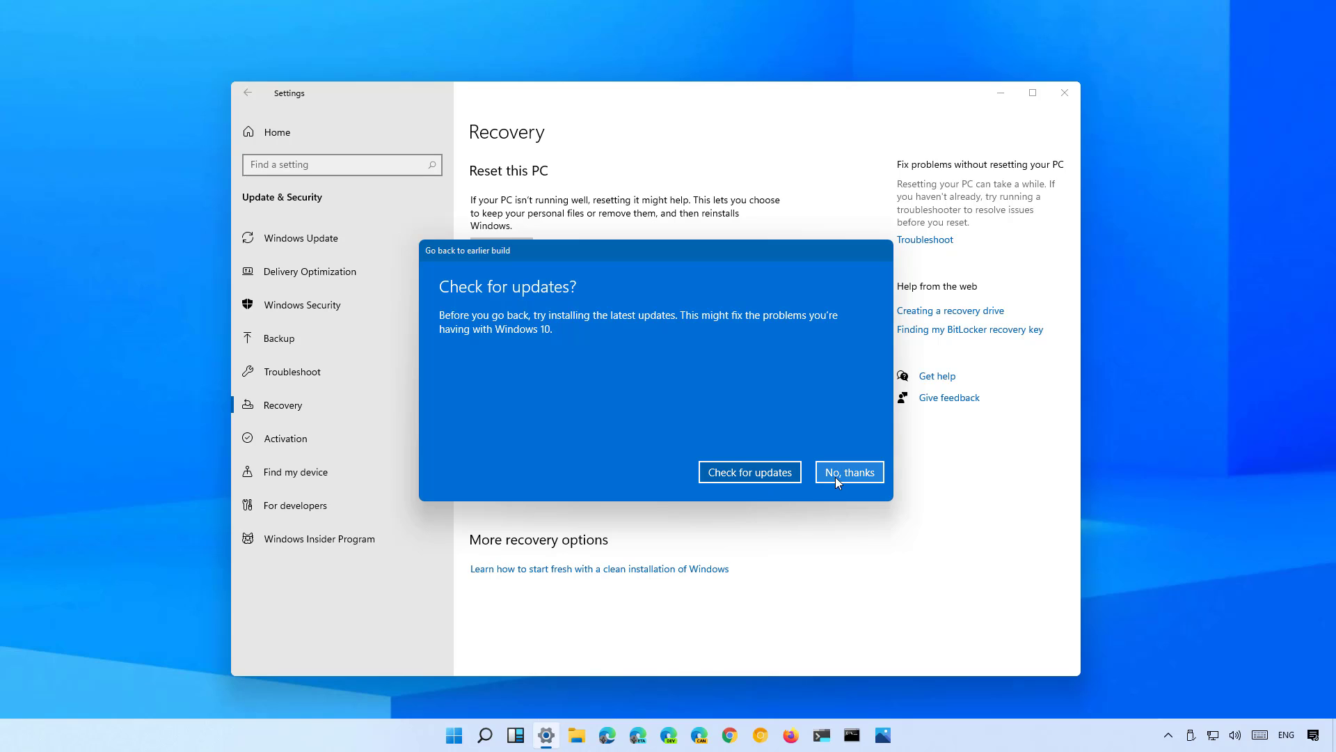
mouse_move(843, 474)
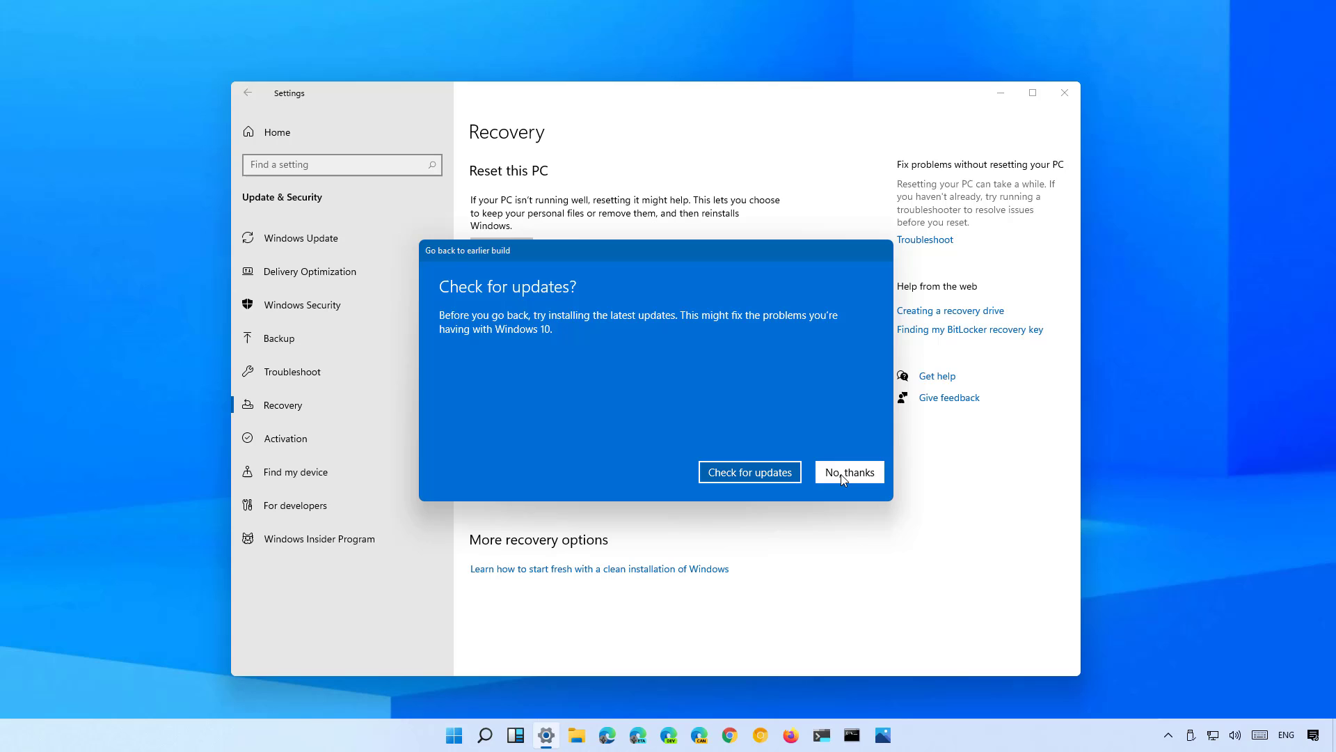
left_click(848, 471)
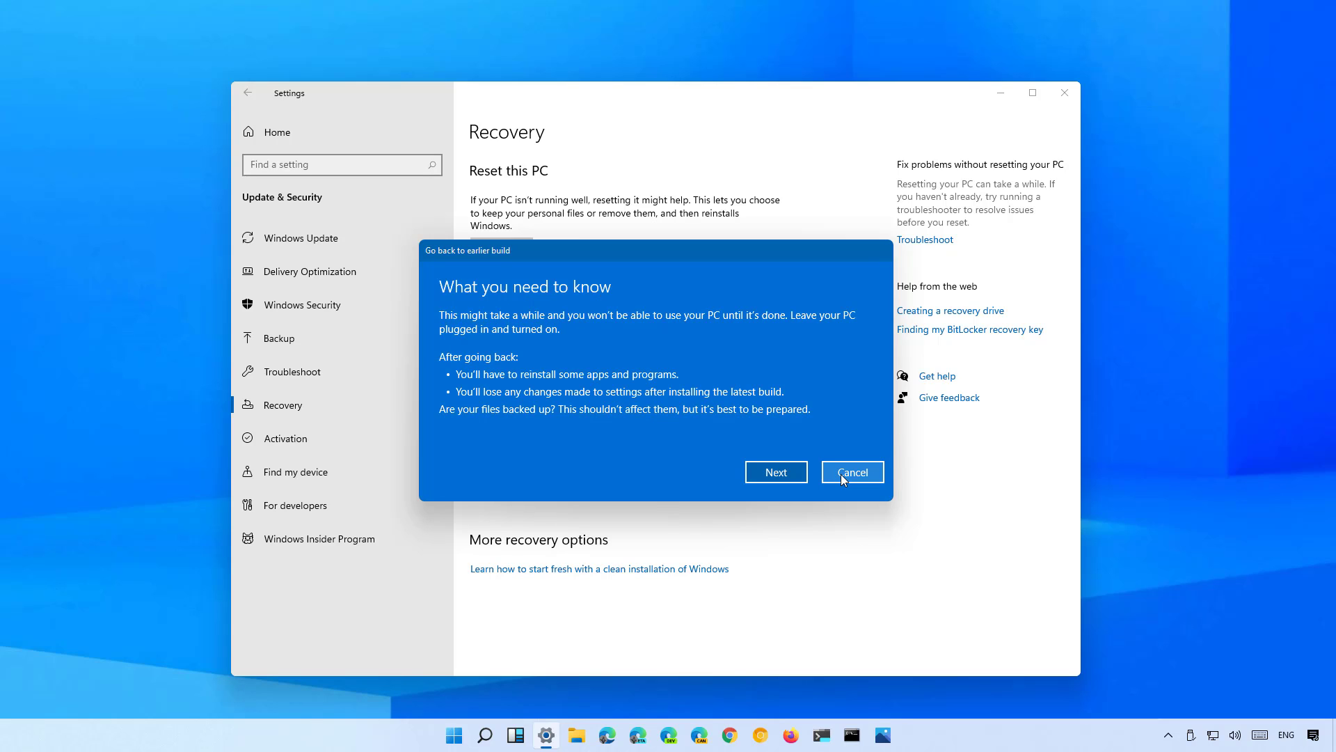
mouse_move(775, 472)
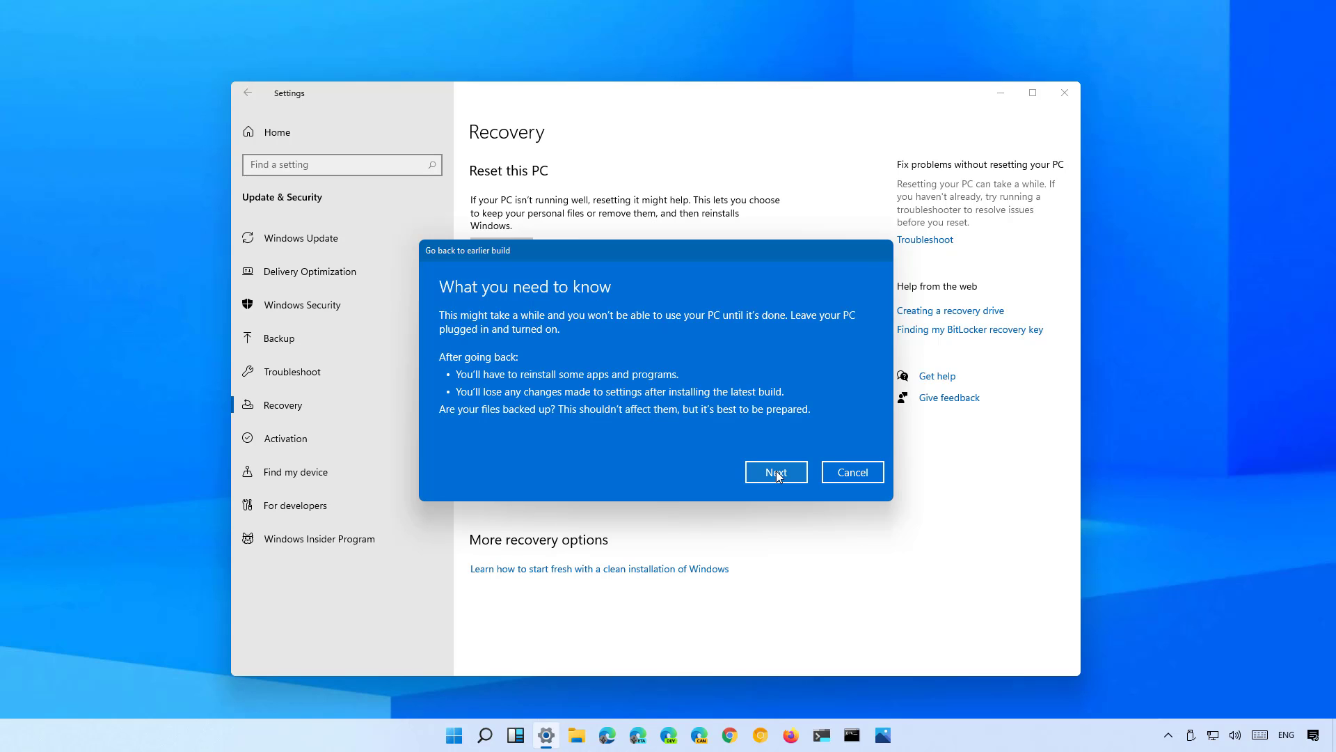
left_click(774, 472)
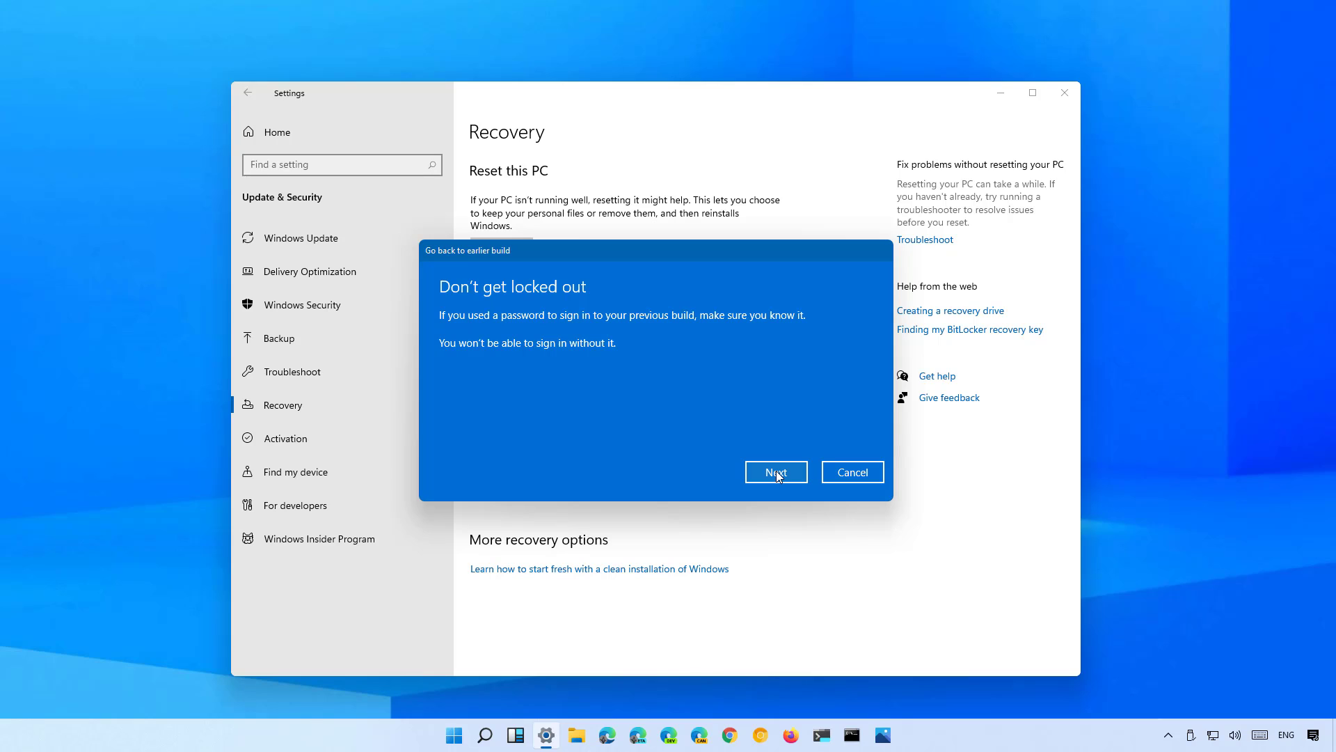
left_click(774, 472)
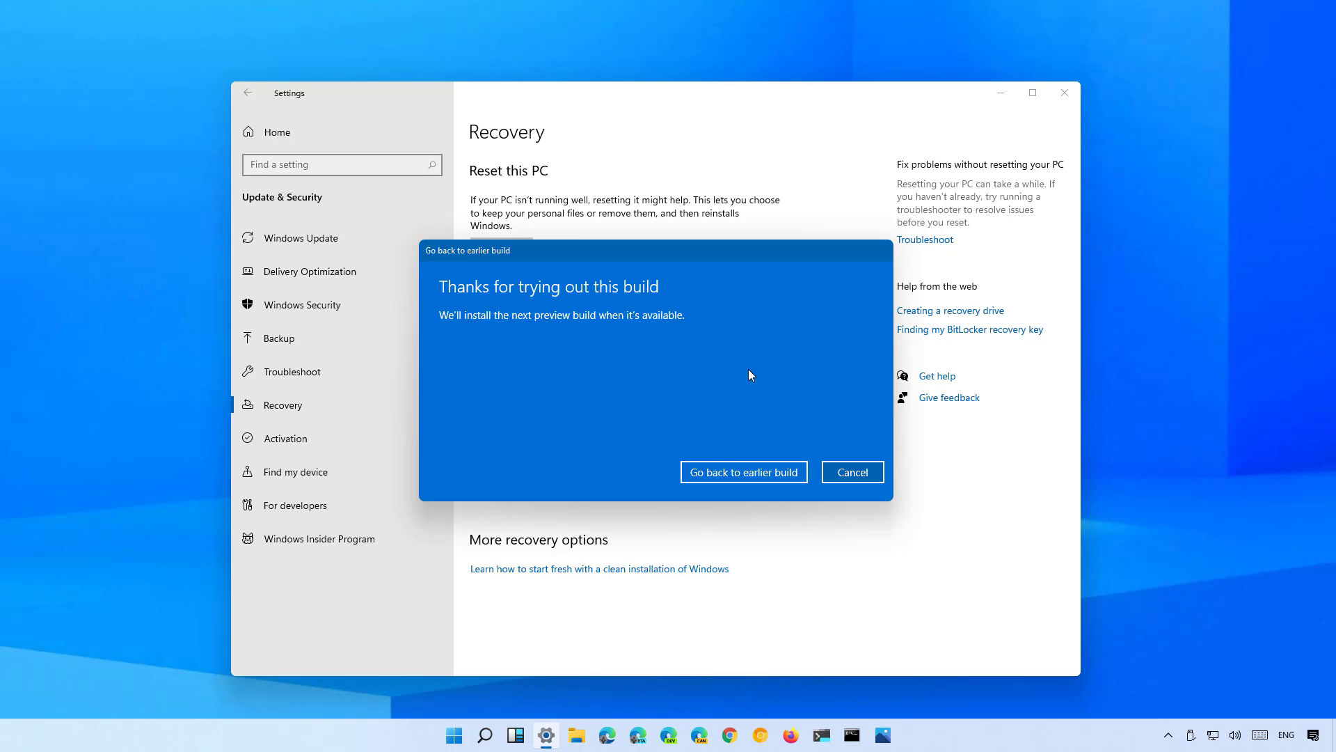
mouse_move(770, 361)
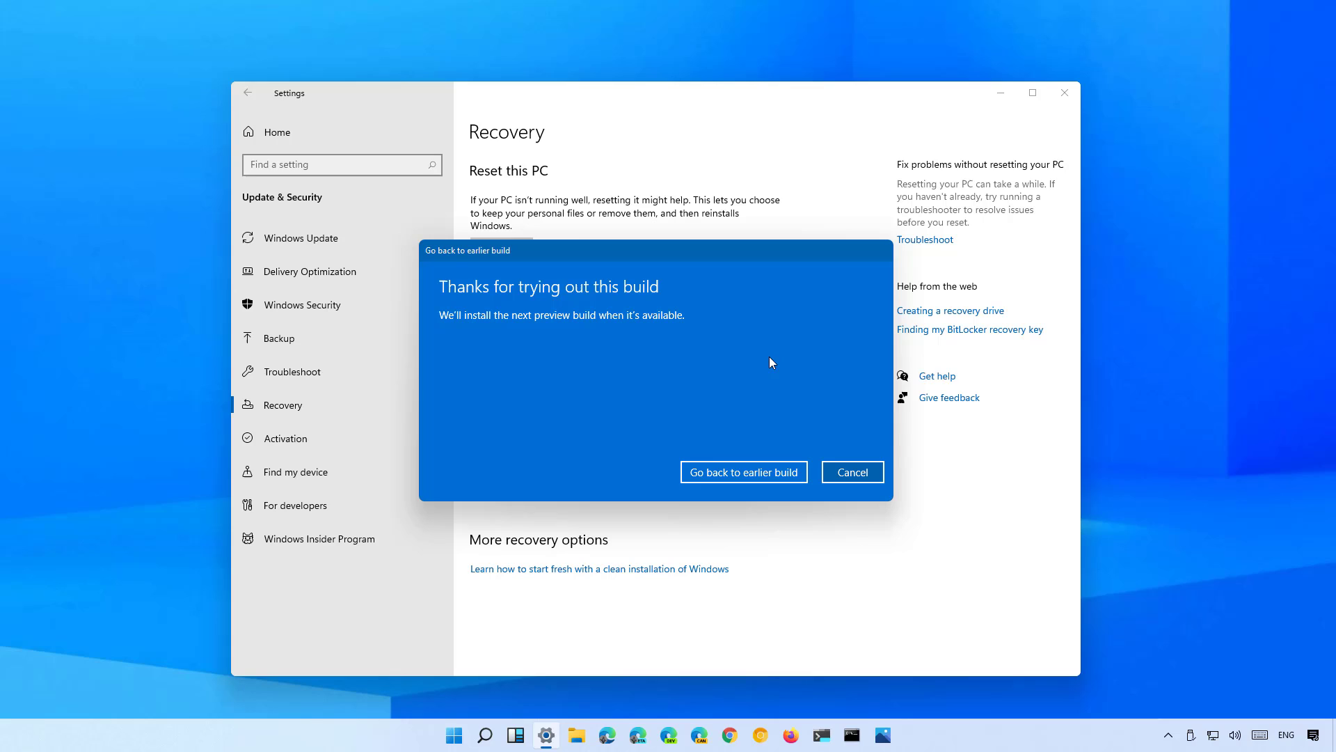
mouse_move(742, 471)
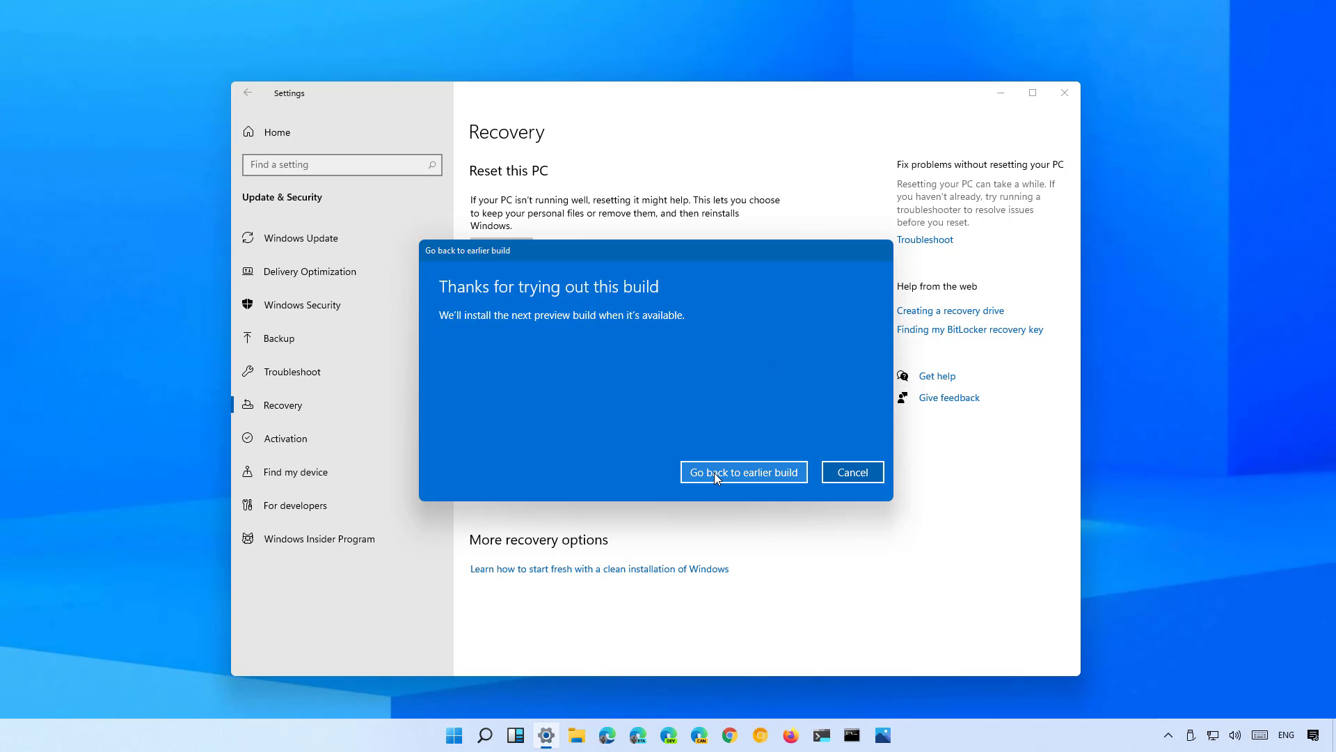
left_click(743, 471)
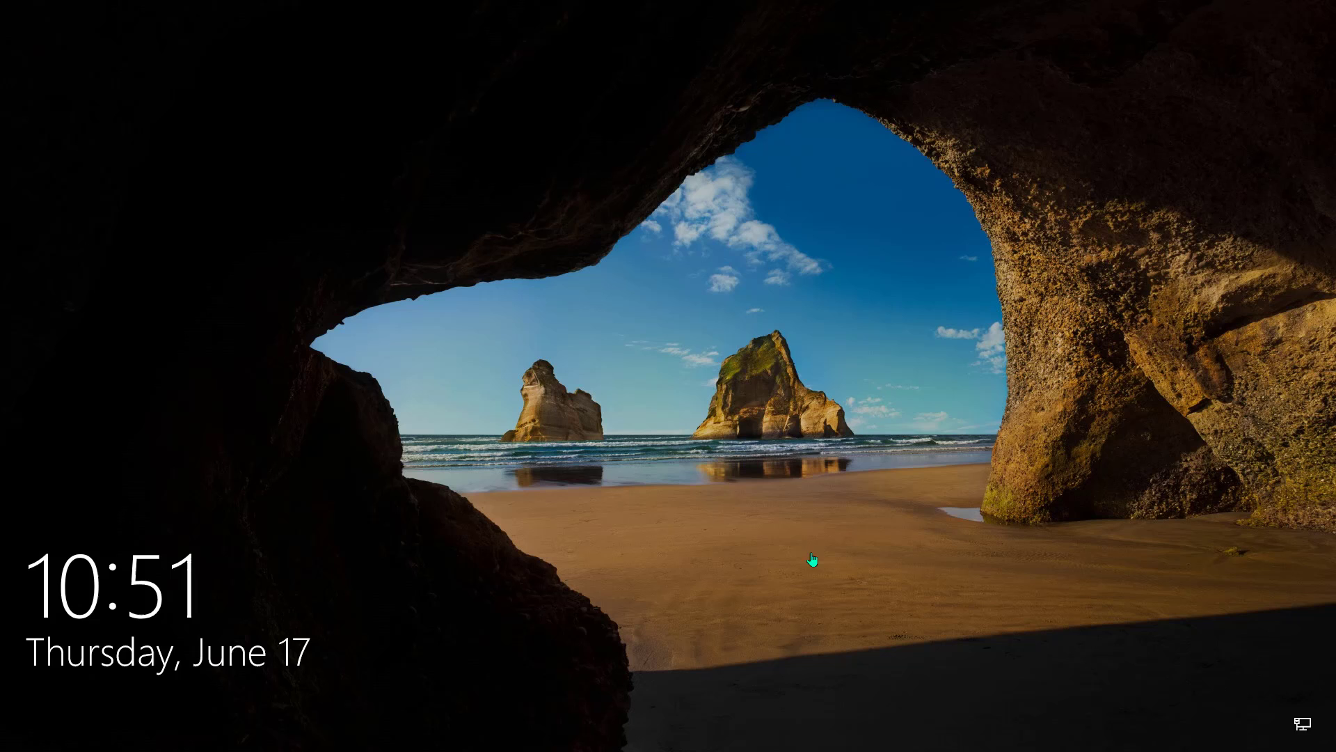
Dismiss the lock screen so the PIN sign-in box appears
left_click(809, 559)
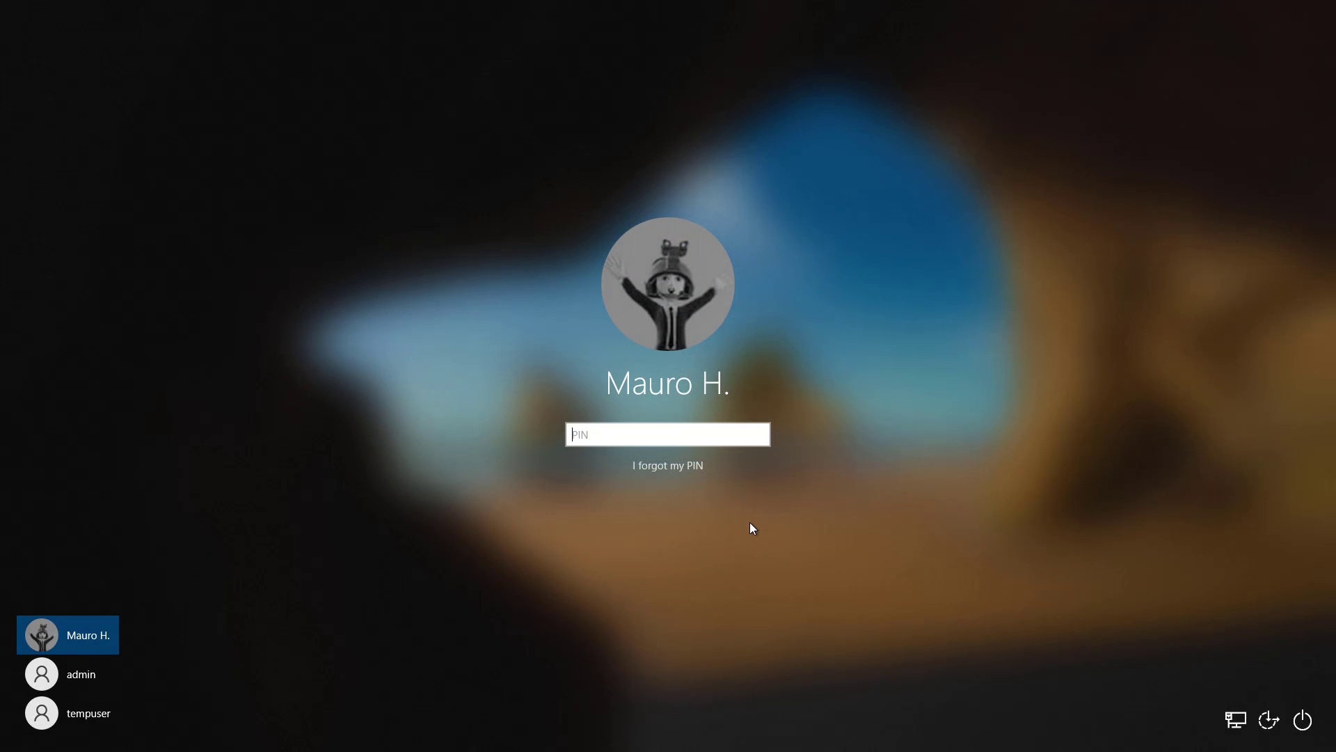